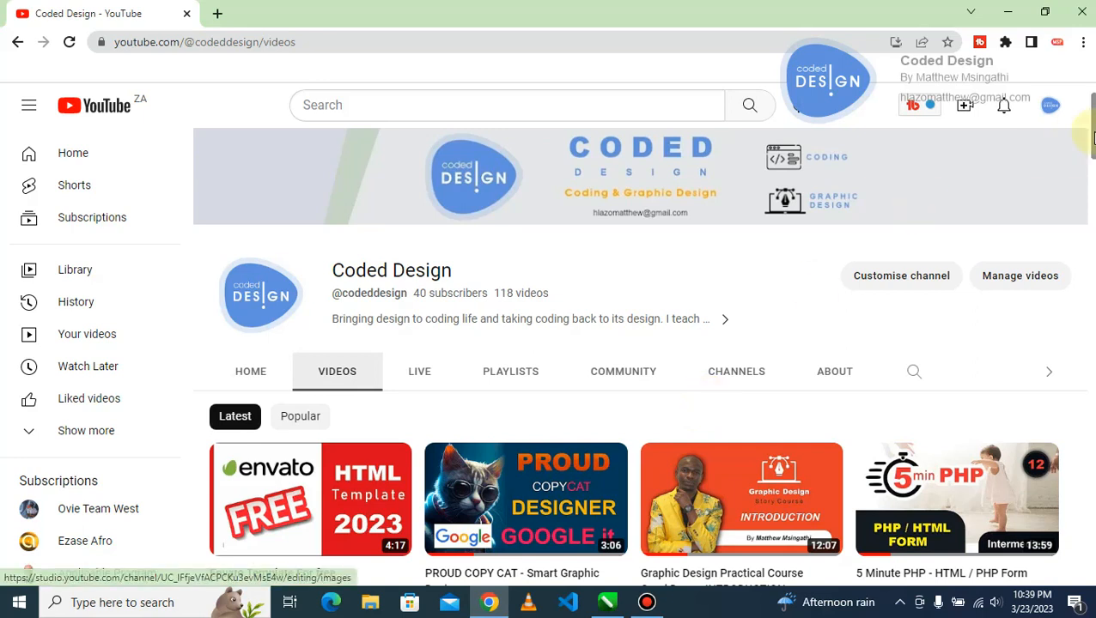
Step: Start a new document from the File menu, bringing up Create a New Document with Letter defaults
{"action": "scroll", "scroll_direction": "down", "scroll_amount": 3}
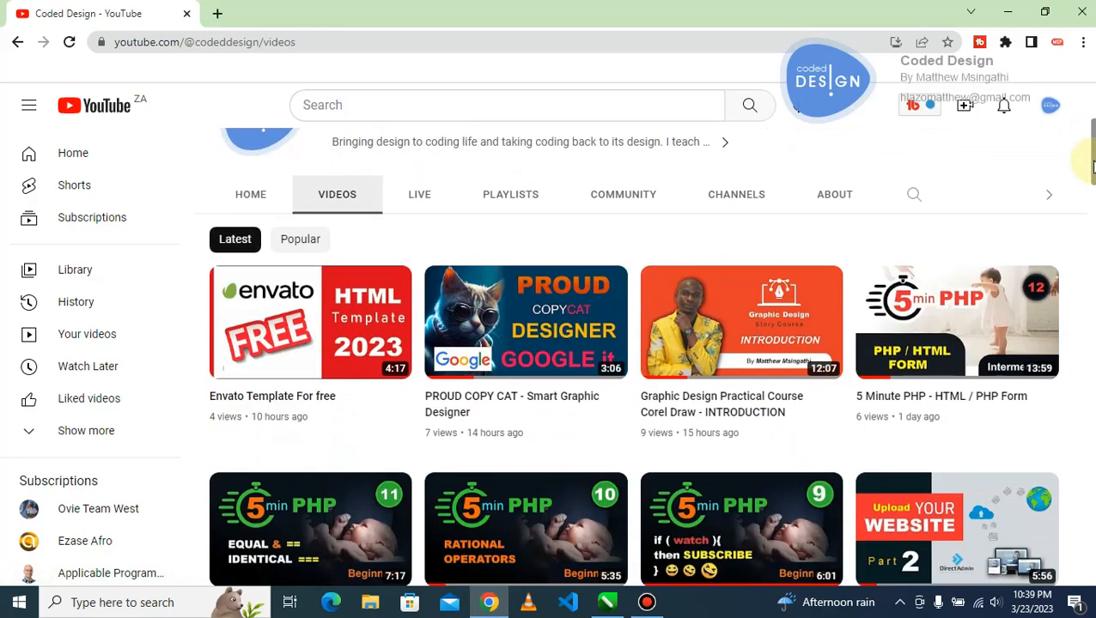
{"action": "scroll", "scroll_direction": "down", "scroll_amount": 3}
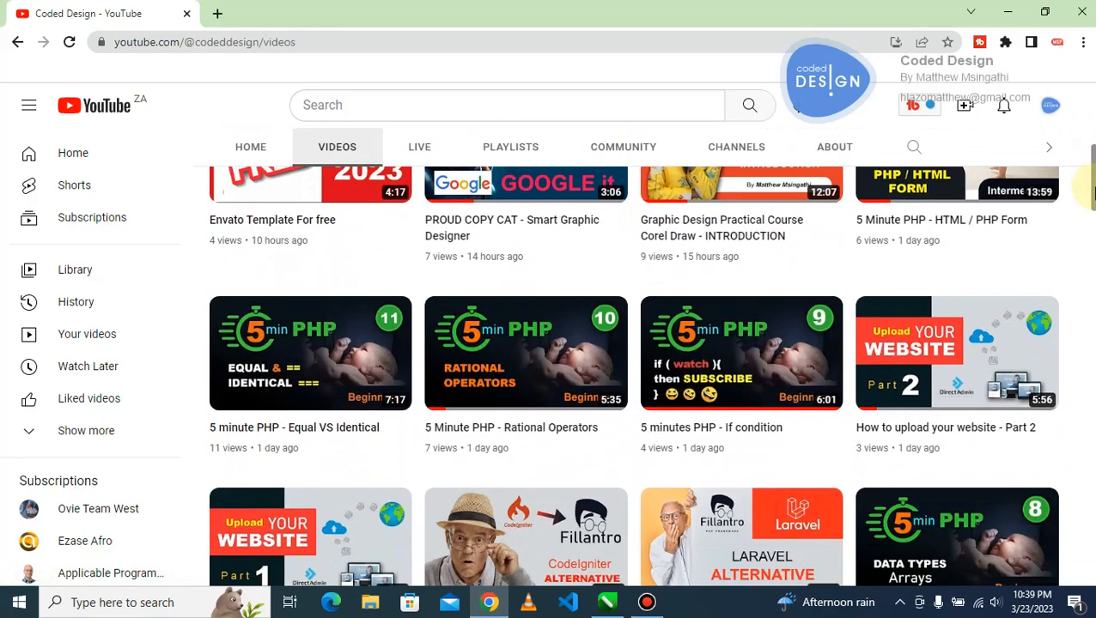
{"action": "scroll", "scroll_direction": "down", "scroll_amount": 3}
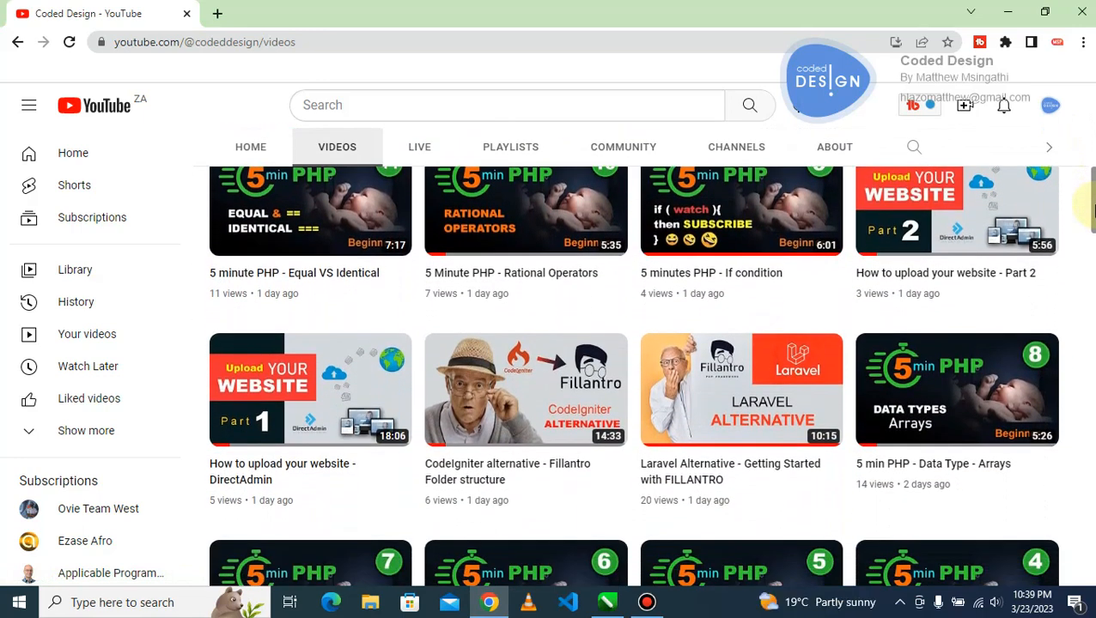
{"action": "scroll", "scroll_direction": "down", "scroll_amount": 3}
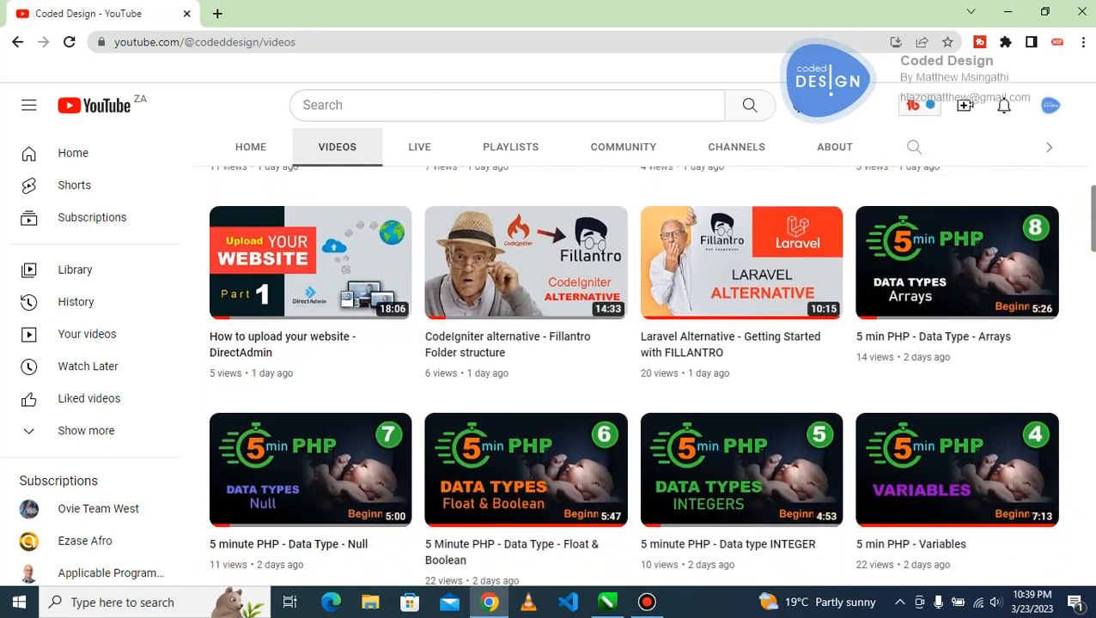
{"action": "scroll", "scroll_direction": "down", "scroll_amount": 3}
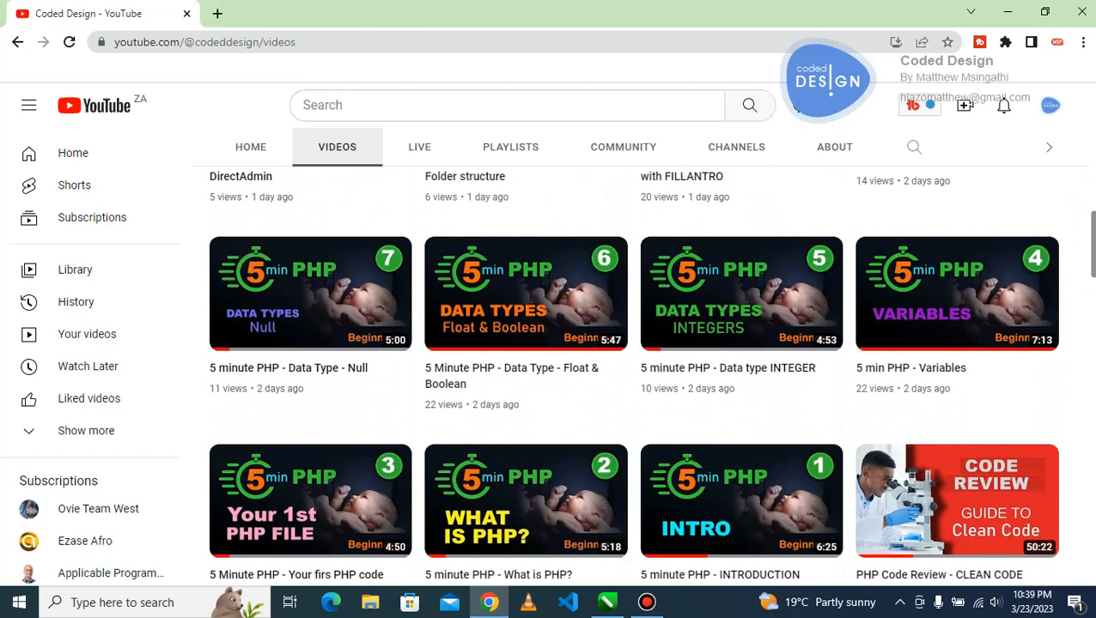
{"action": "mouse_move", "coordinate": [1076, 279]}
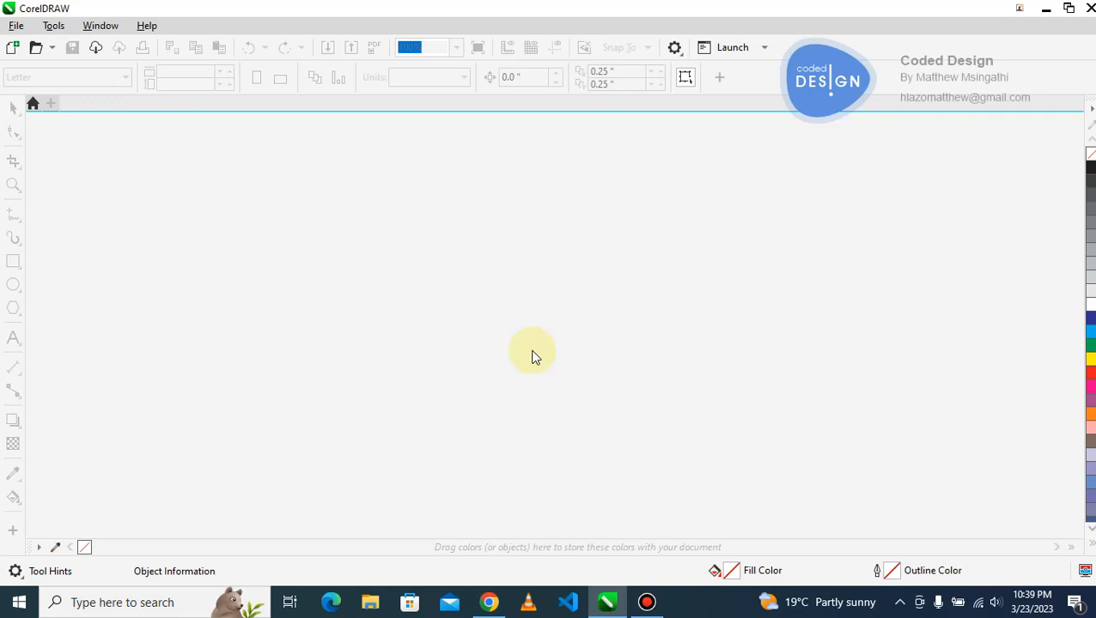
{"action": "mouse_move", "coordinate": [185, 237]}
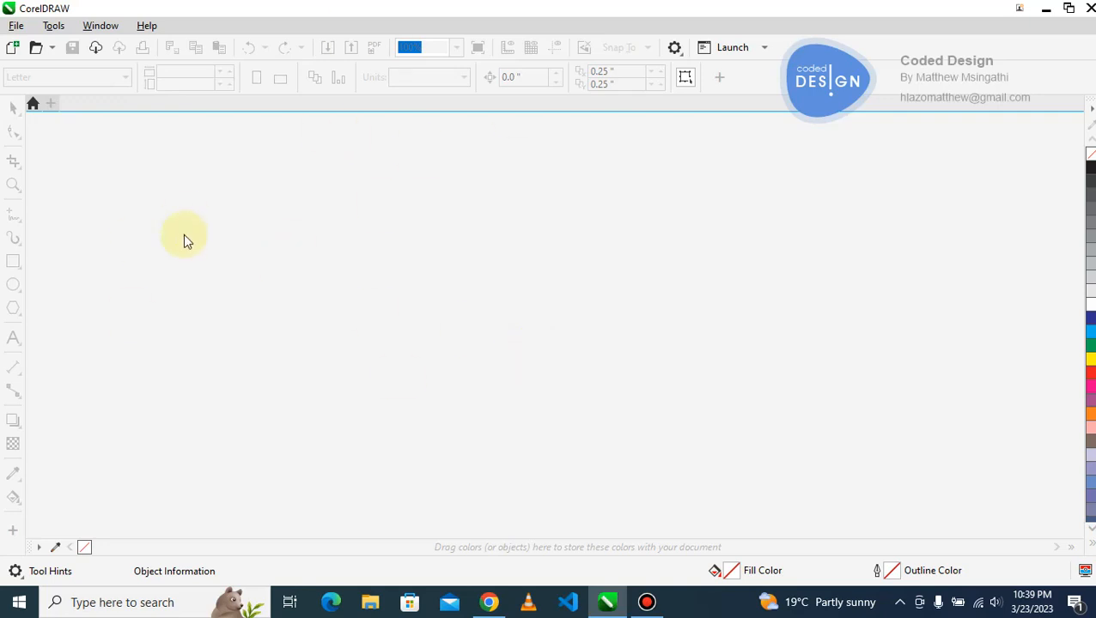
{"action": "left_click", "coordinate": [15, 25]}
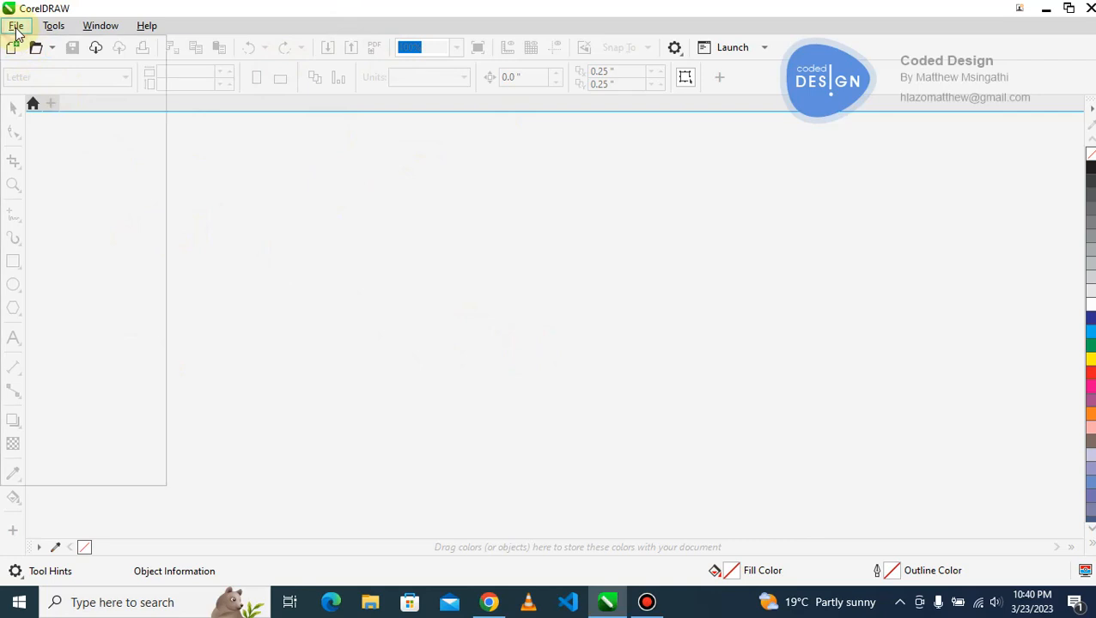
{"action": "left_click", "coordinate": [15, 26]}
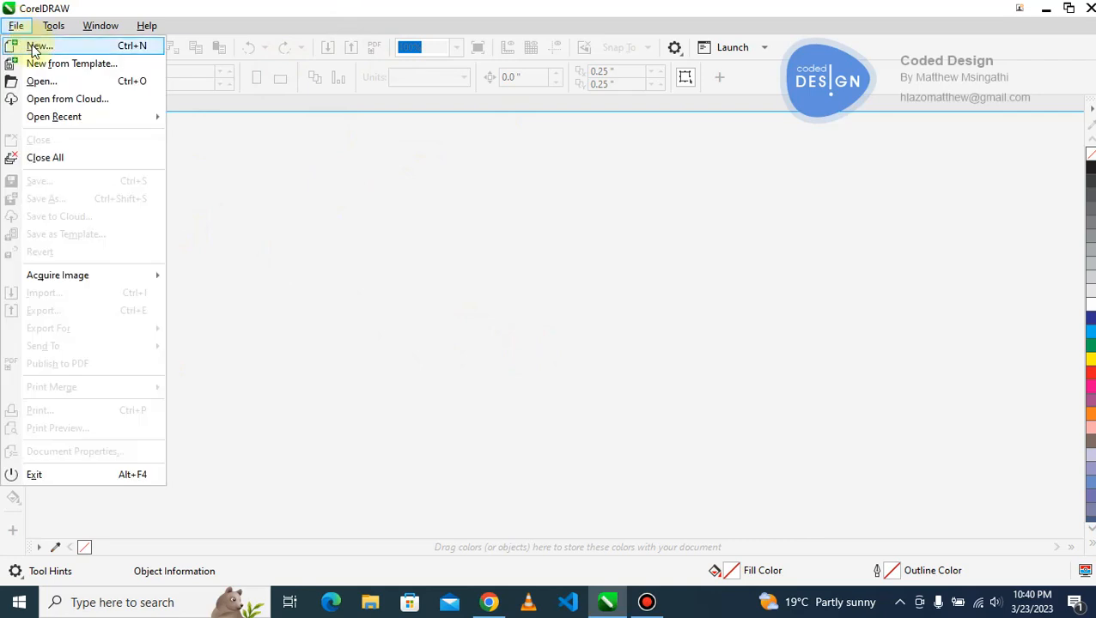
{"action": "left_click", "coordinate": [40, 44]}
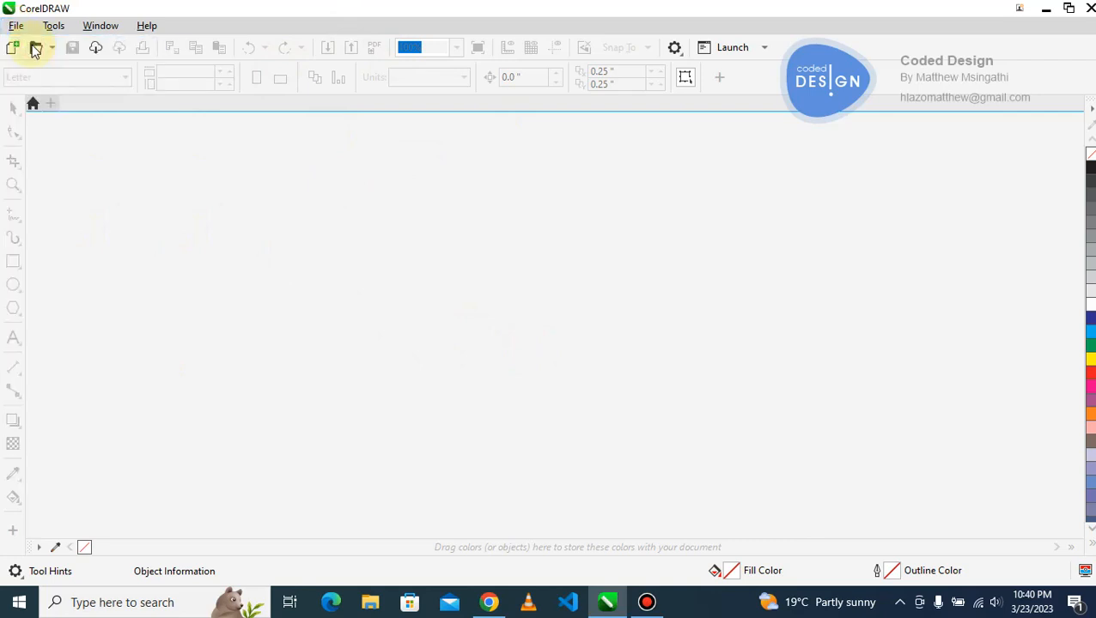
{"action": "left_click", "coordinate": [14, 48]}
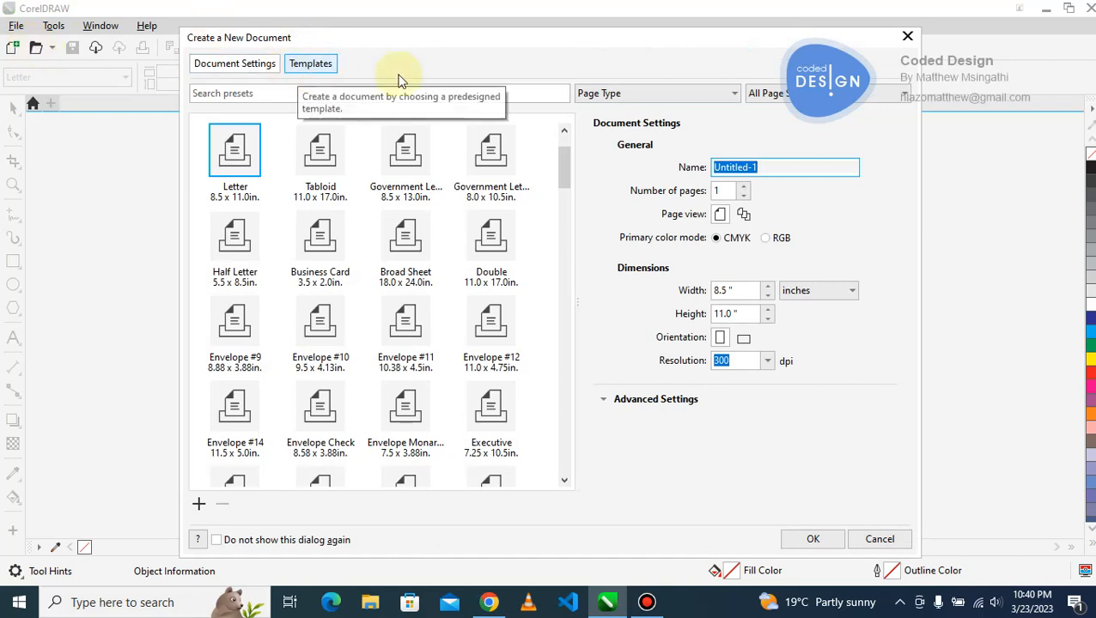
{"action": "mouse_move", "coordinate": [421, 83]}
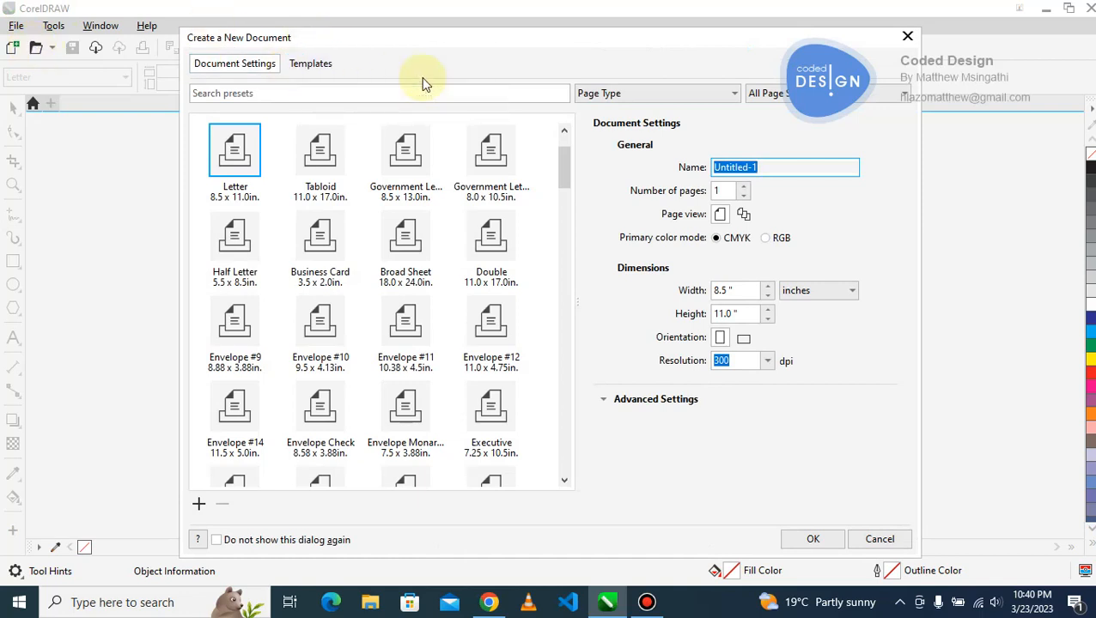
{"action": "left_click", "coordinate": [380, 93]}
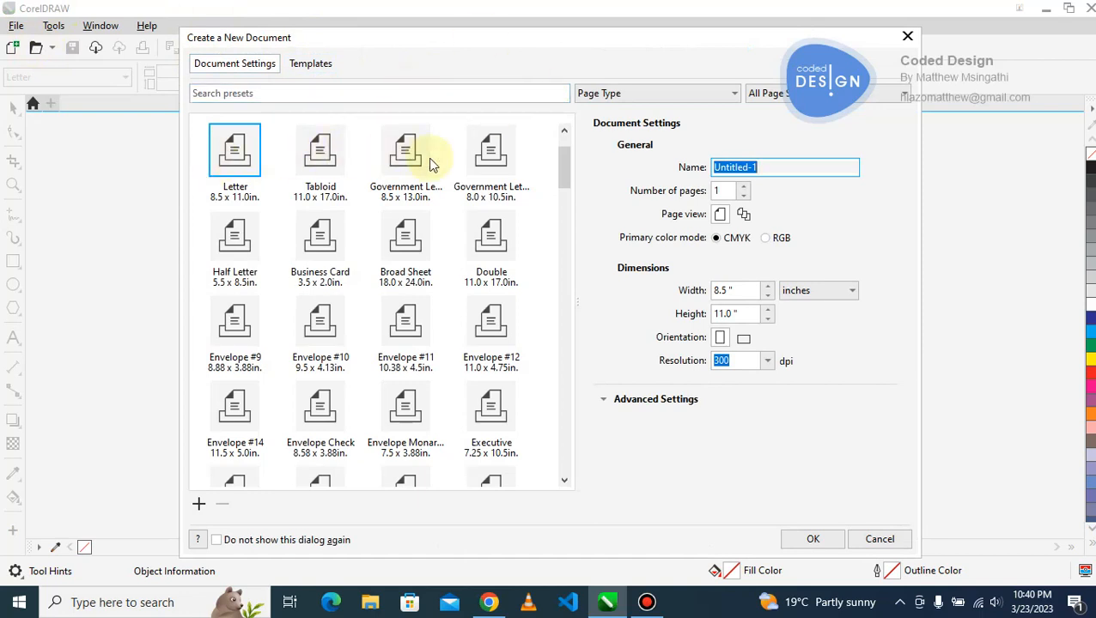
{"action": "mouse_move", "coordinate": [364, 289]}
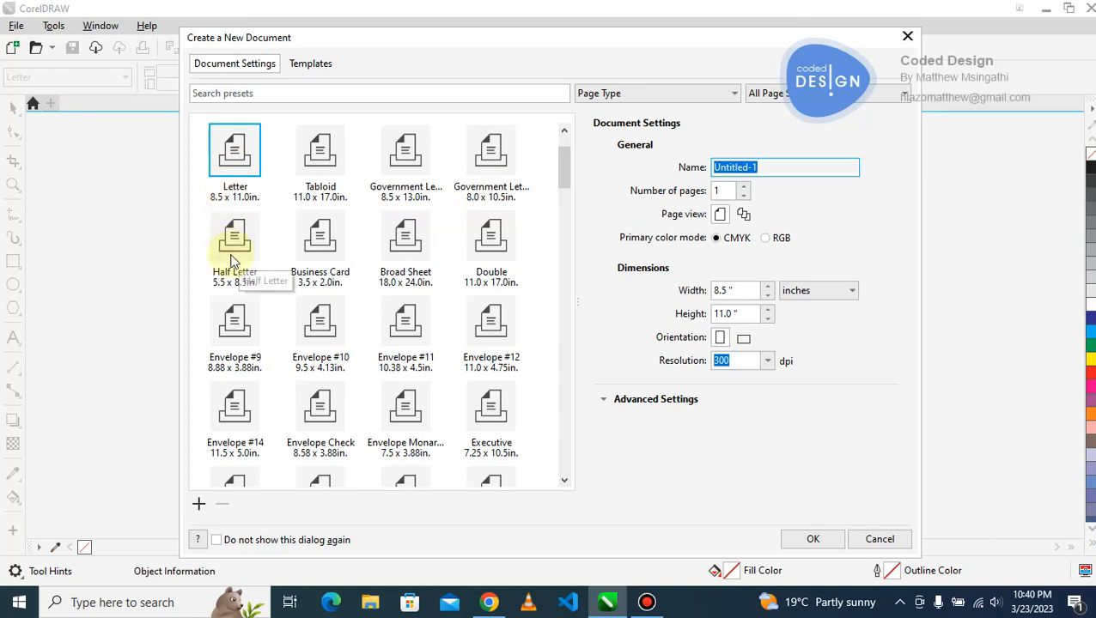
{"action": "mouse_move", "coordinate": [319, 241]}
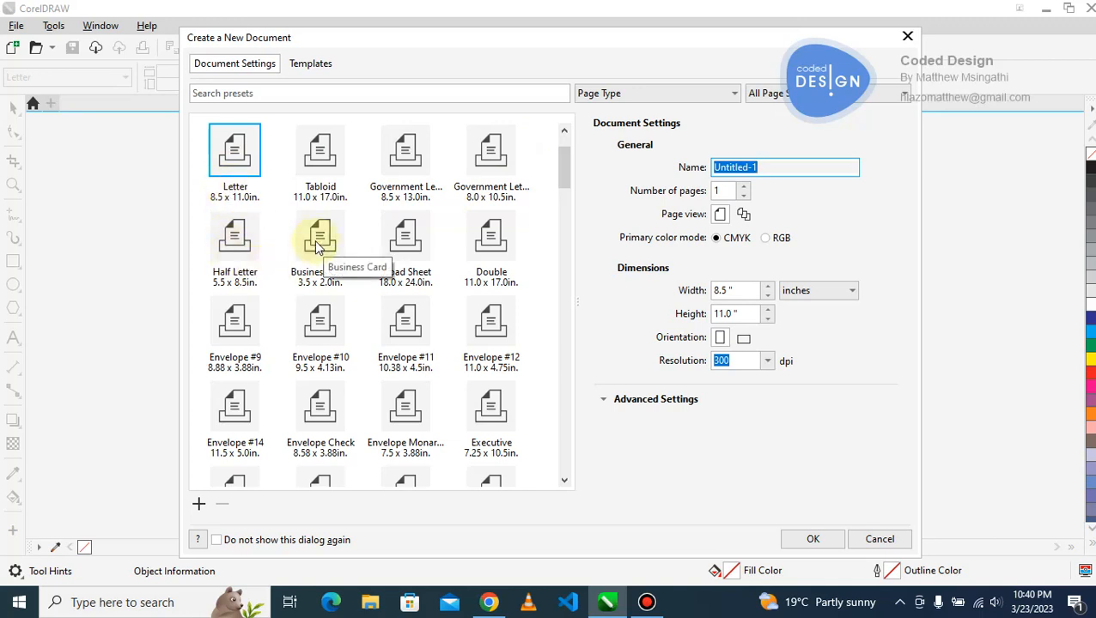
{"action": "mouse_move", "coordinate": [566, 172]}
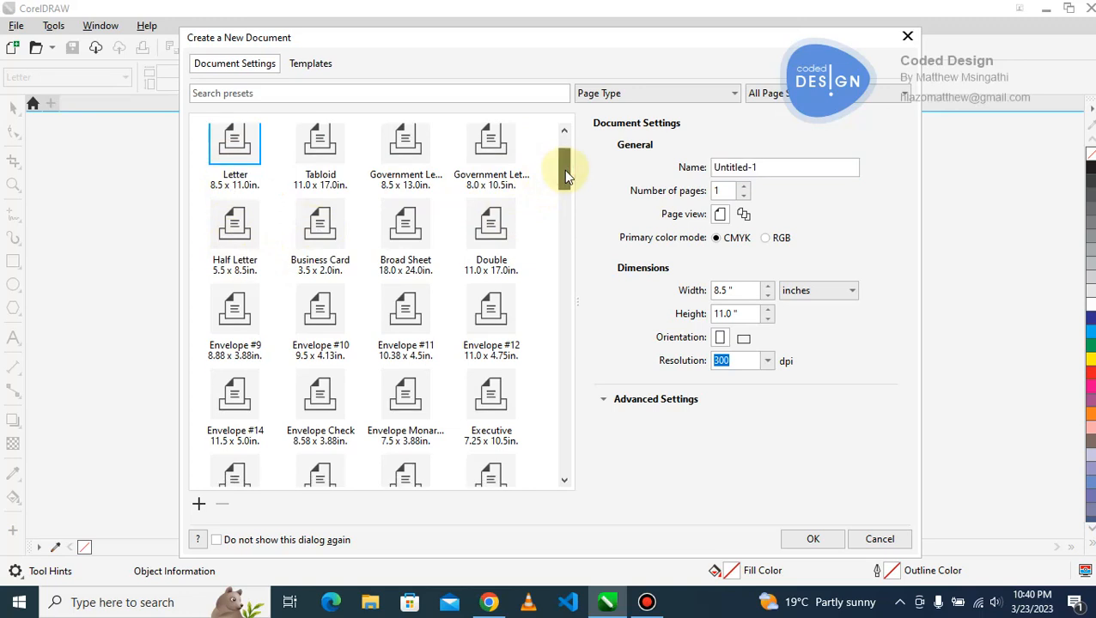
{"action": "scroll", "scroll_direction": "down", "scroll_amount": 3}
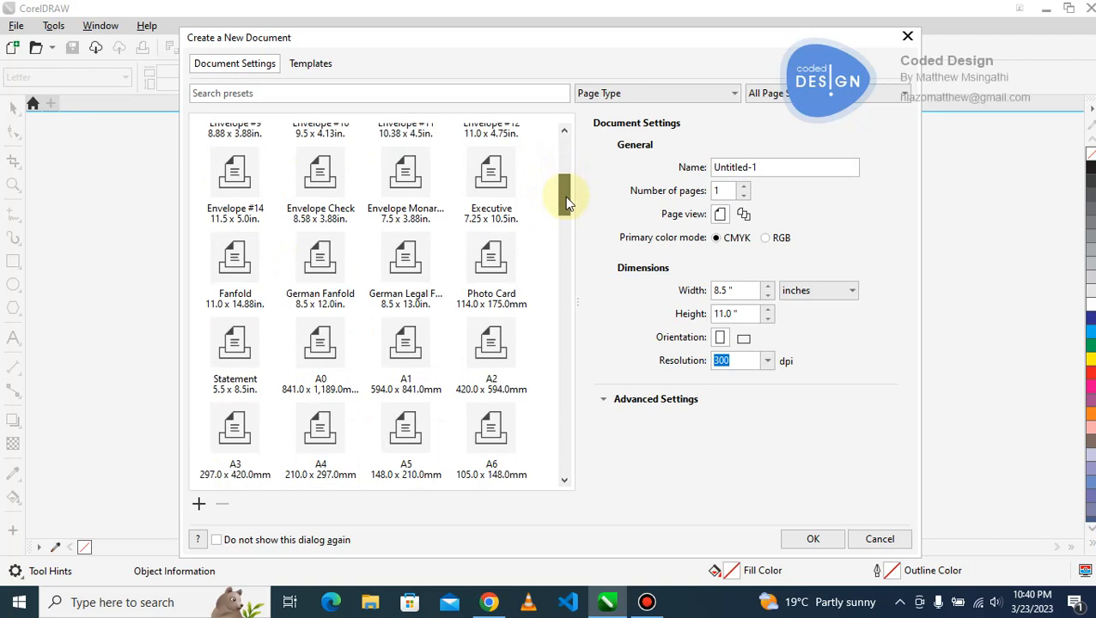
{"action": "scroll", "scroll_direction": "down", "scroll_amount": 3}
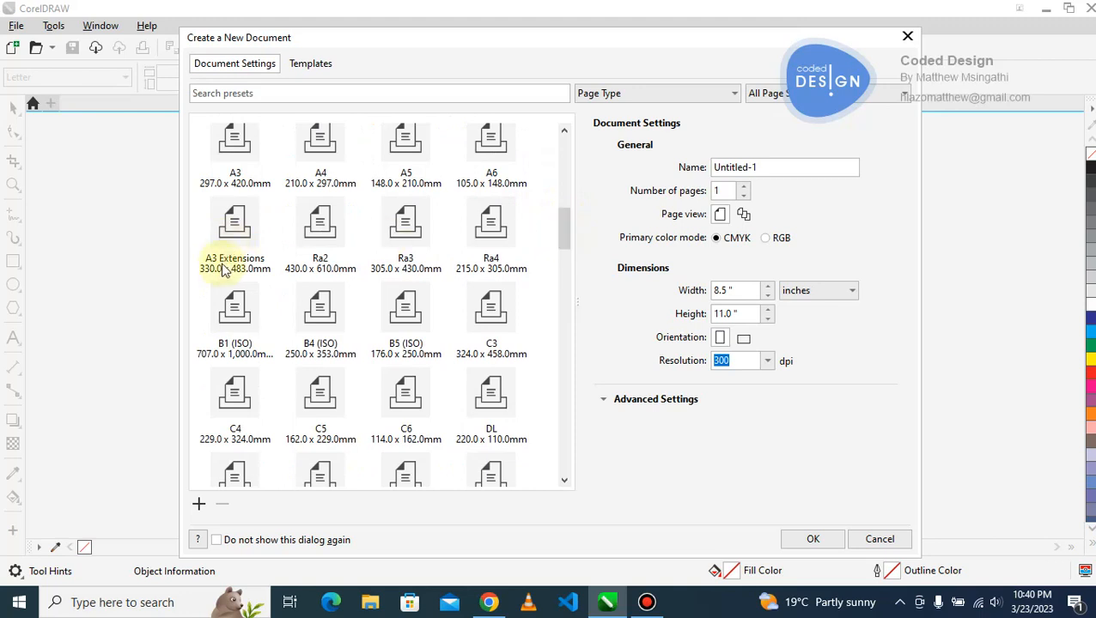
{"action": "mouse_move", "coordinate": [223, 284]}
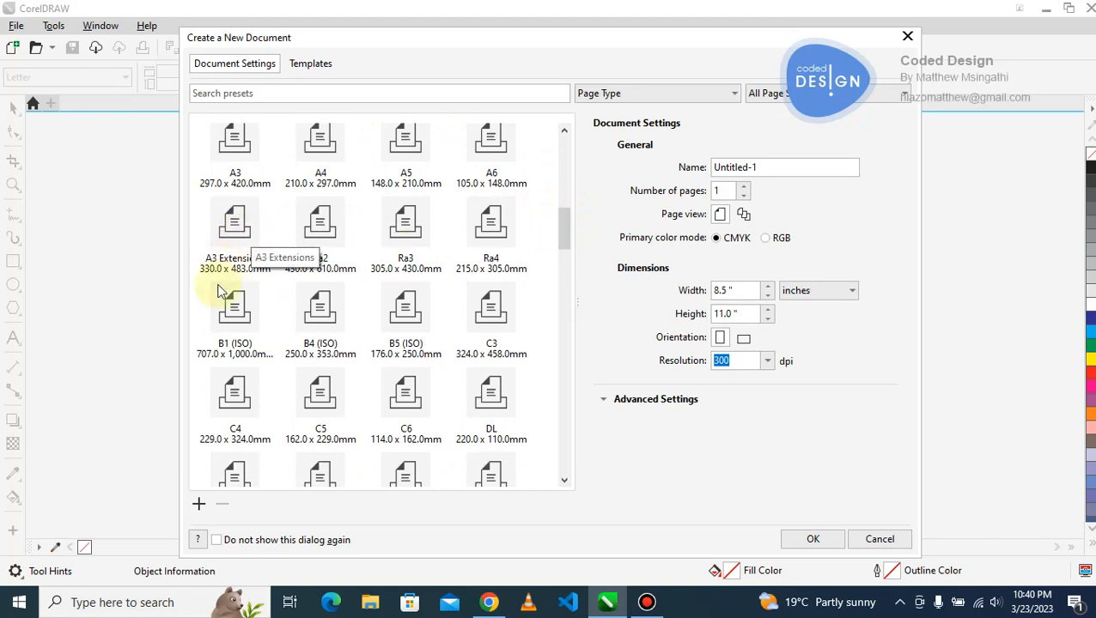
{"action": "mouse_move", "coordinate": [226, 284]}
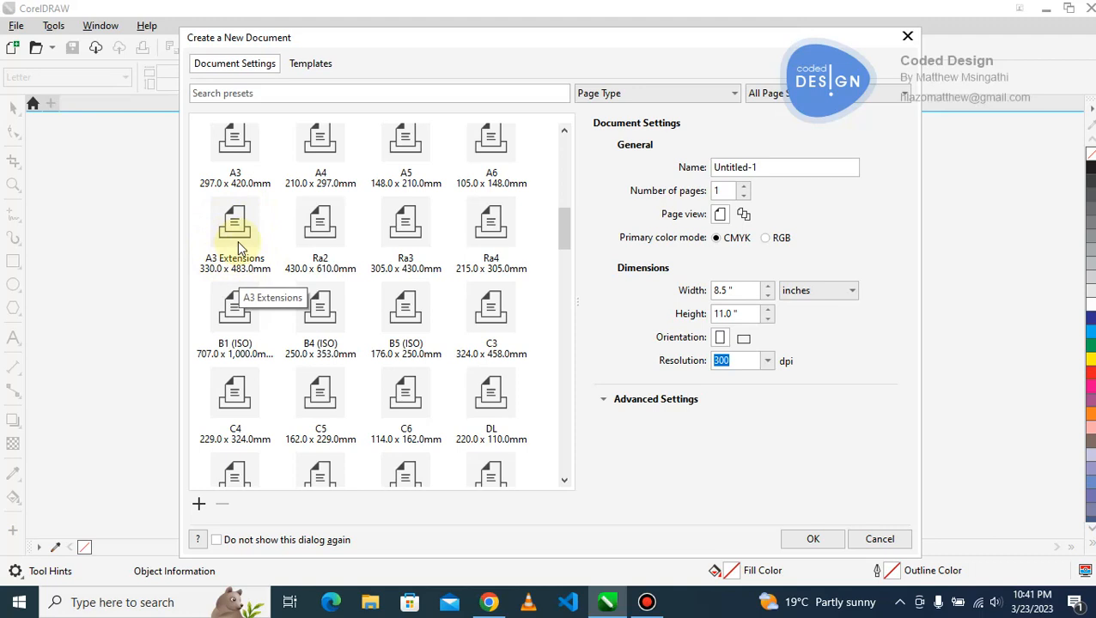
{"action": "mouse_move", "coordinate": [429, 308]}
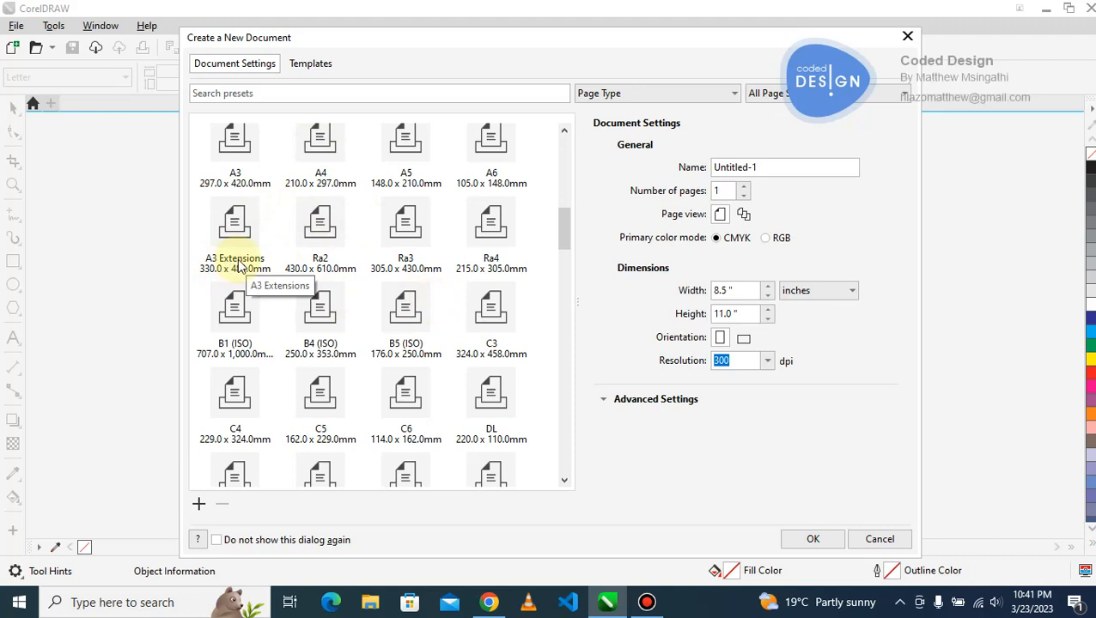
{"action": "mouse_move", "coordinate": [524, 181]}
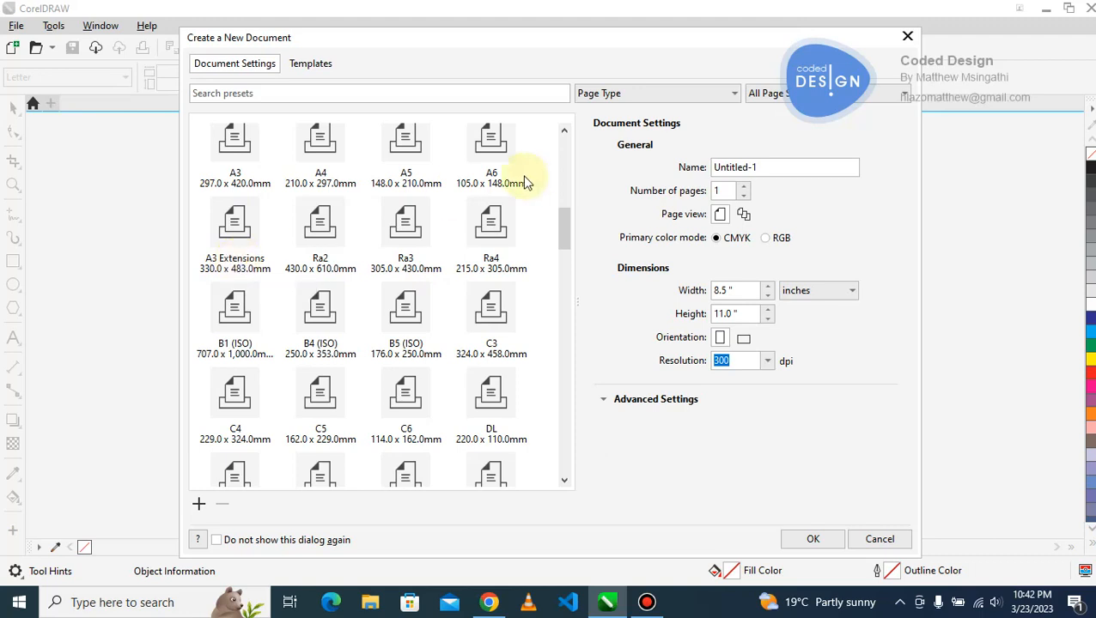
{"action": "mouse_move", "coordinate": [227, 232]}
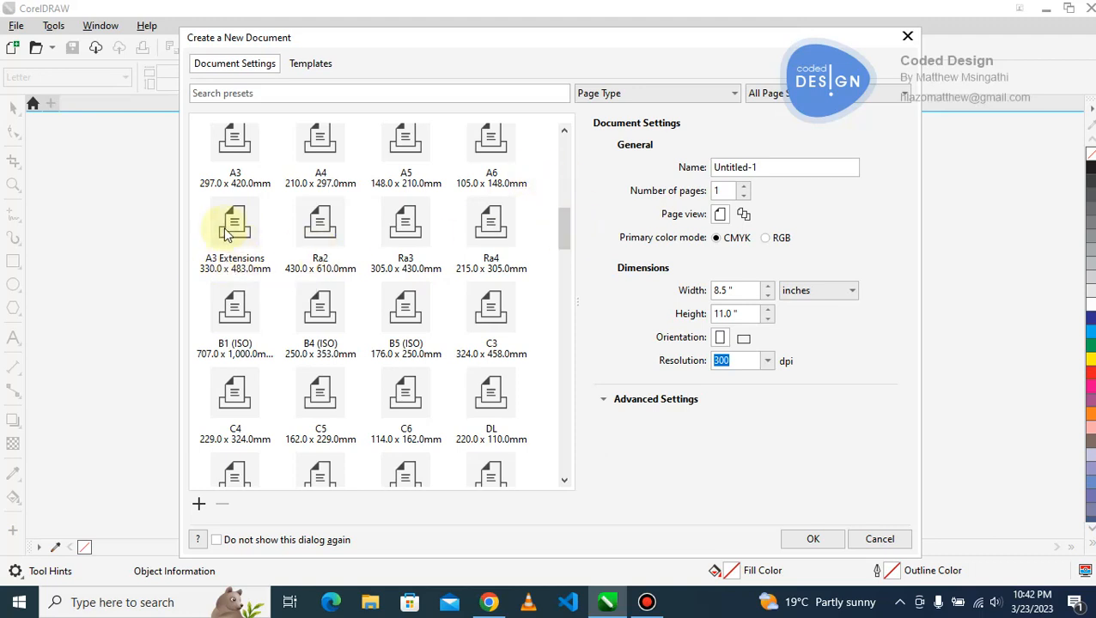
{"action": "mouse_move", "coordinate": [244, 226]}
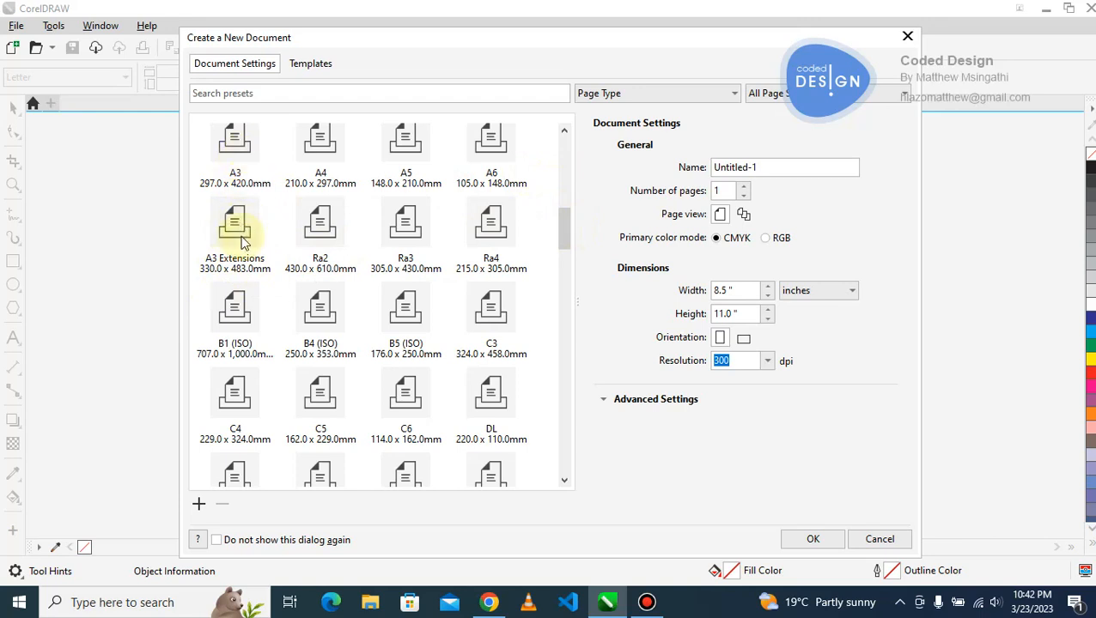
{"action": "scroll", "scroll_direction": "down", "scroll_amount": 3}
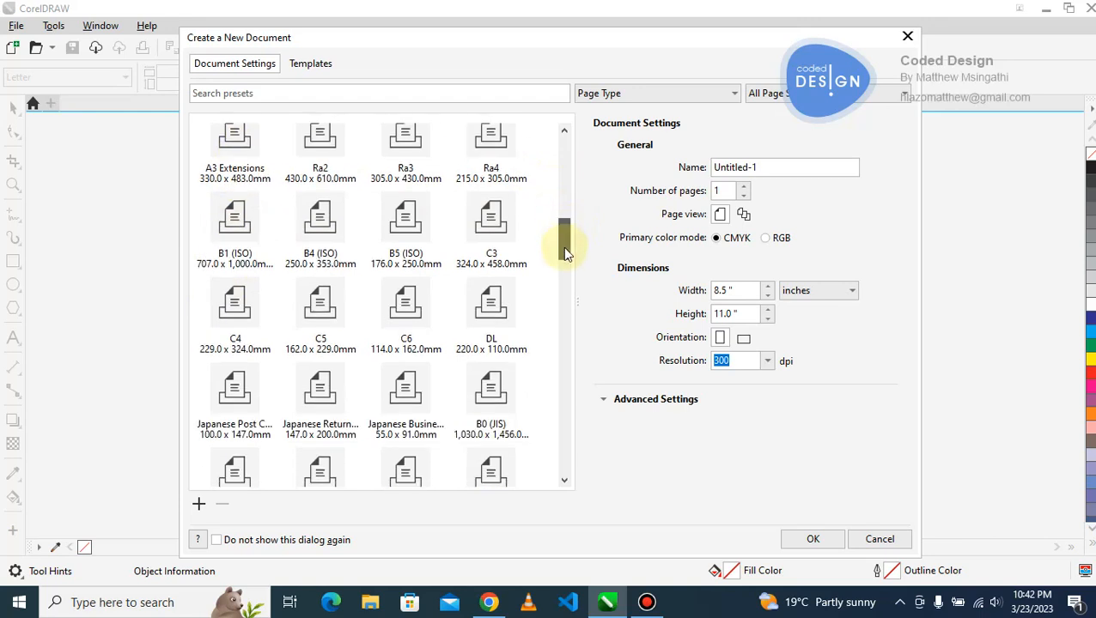
{"action": "scroll", "scroll_direction": "down", "scroll_amount": 3}
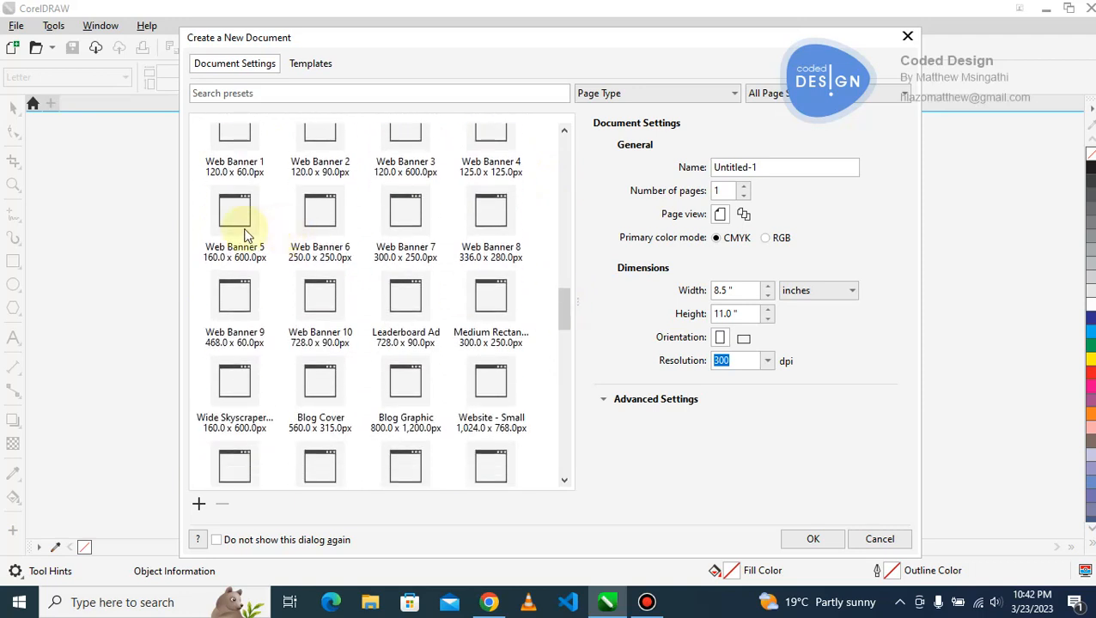
{"action": "mouse_move", "coordinate": [565, 289]}
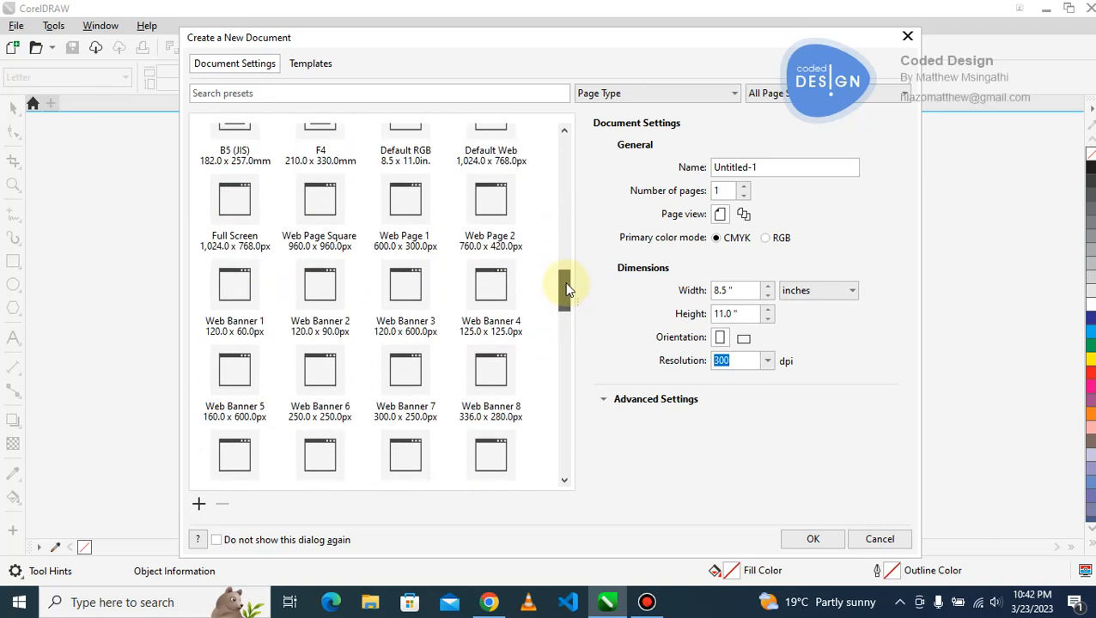
{"action": "mouse_move", "coordinate": [404, 249]}
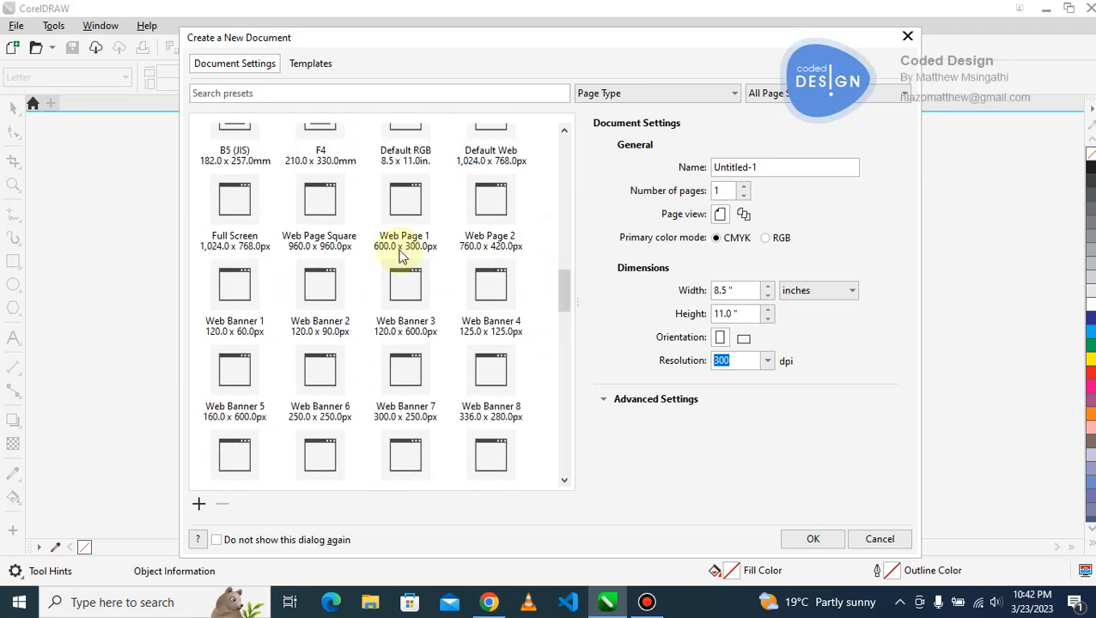
{"action": "mouse_move", "coordinate": [364, 213]}
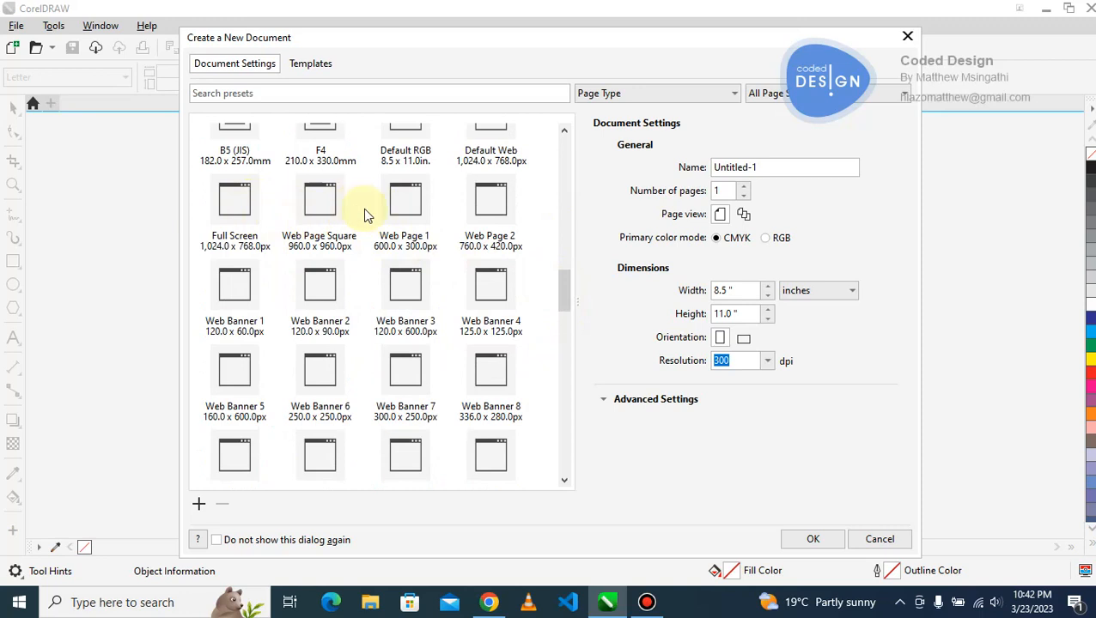
{"action": "mouse_move", "coordinate": [221, 220]}
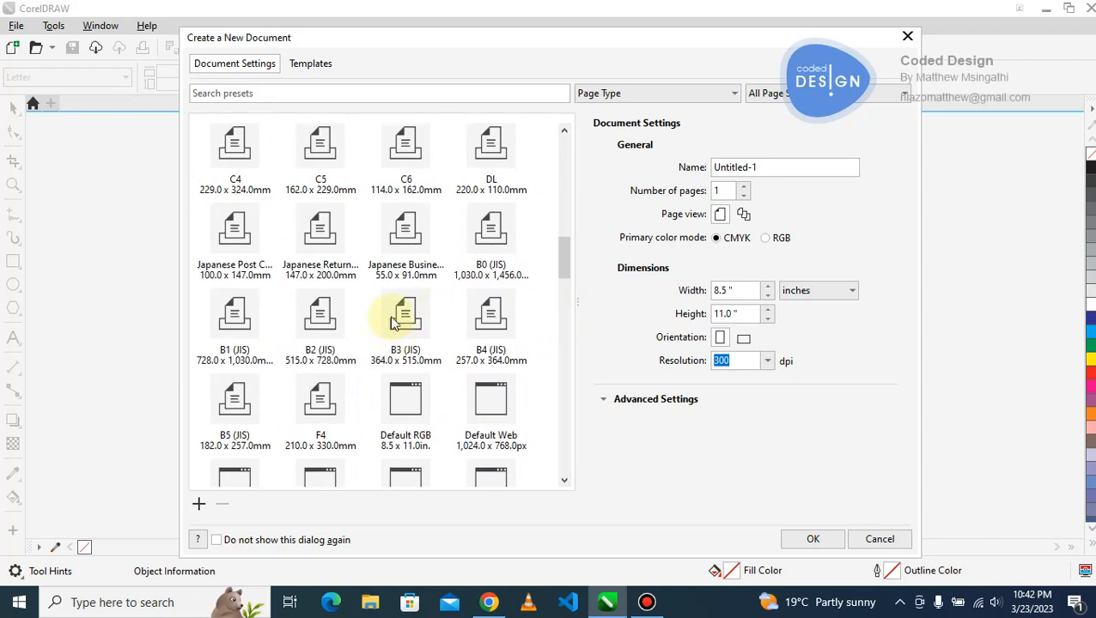
{"action": "scroll", "scroll_direction": "down", "scroll_amount": 3}
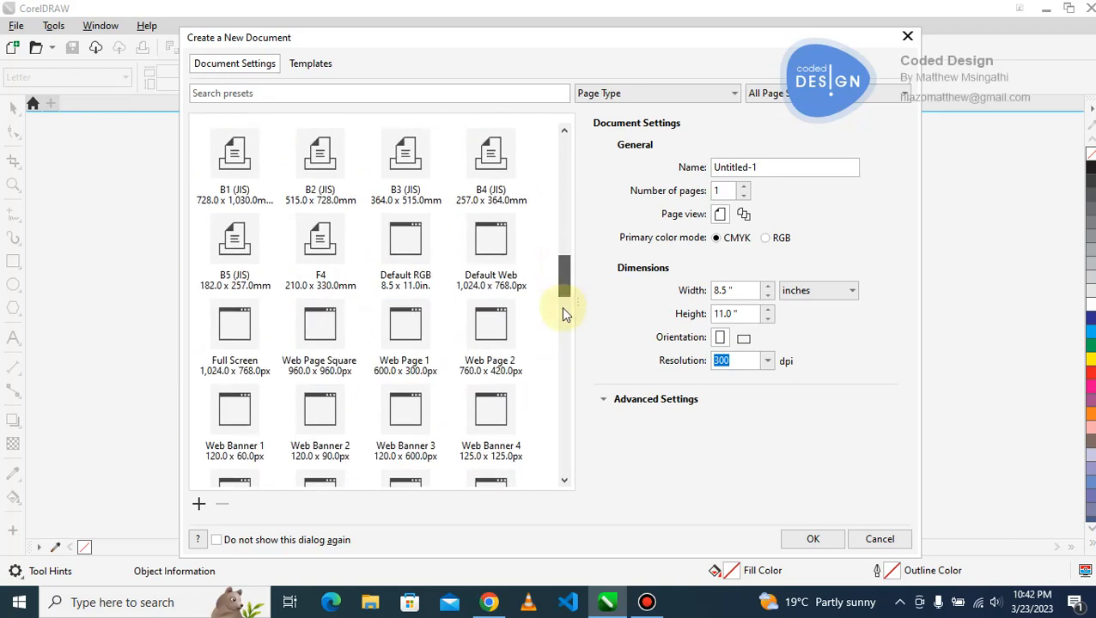
{"action": "scroll", "scroll_direction": "down", "scroll_amount": 3}
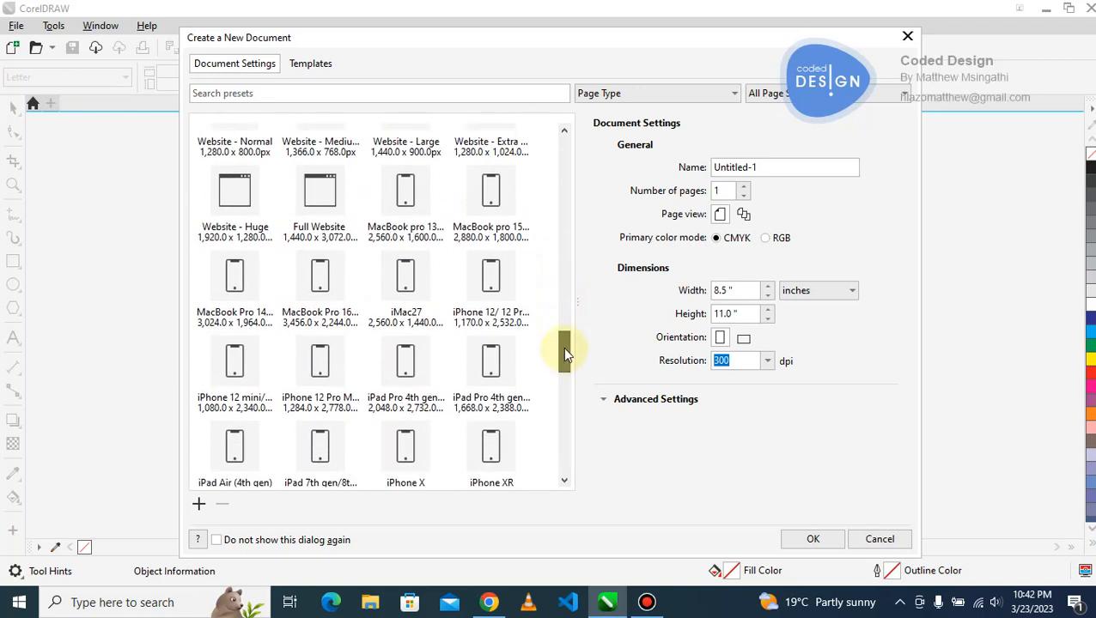
{"action": "scroll", "scroll_direction": "down", "scroll_amount": 3}
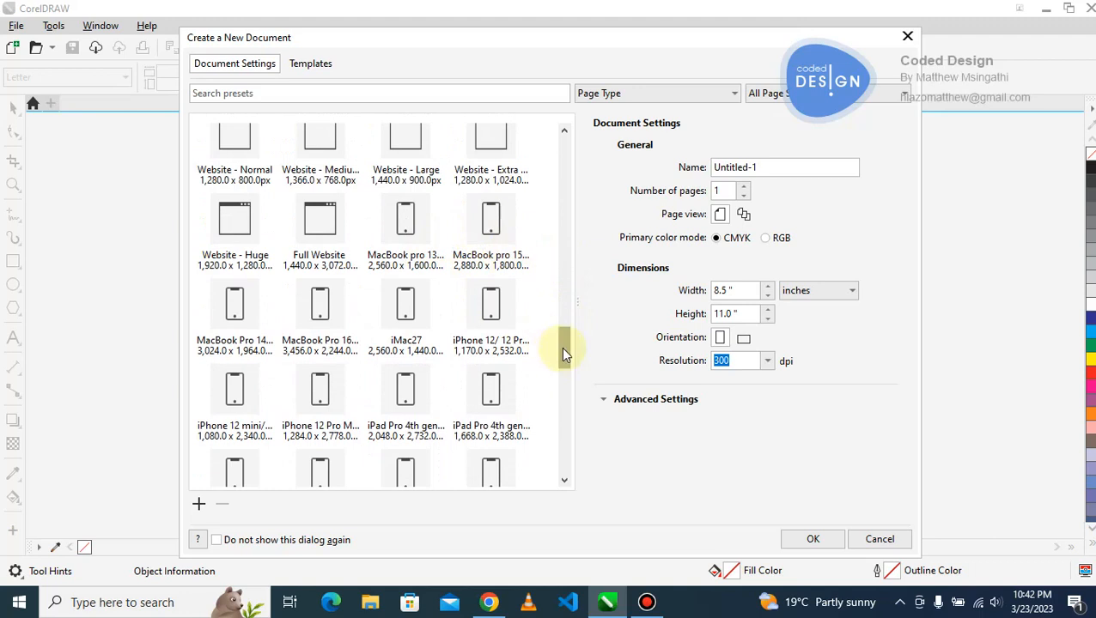
{"action": "scroll", "scroll_direction": "down", "scroll_amount": 3}
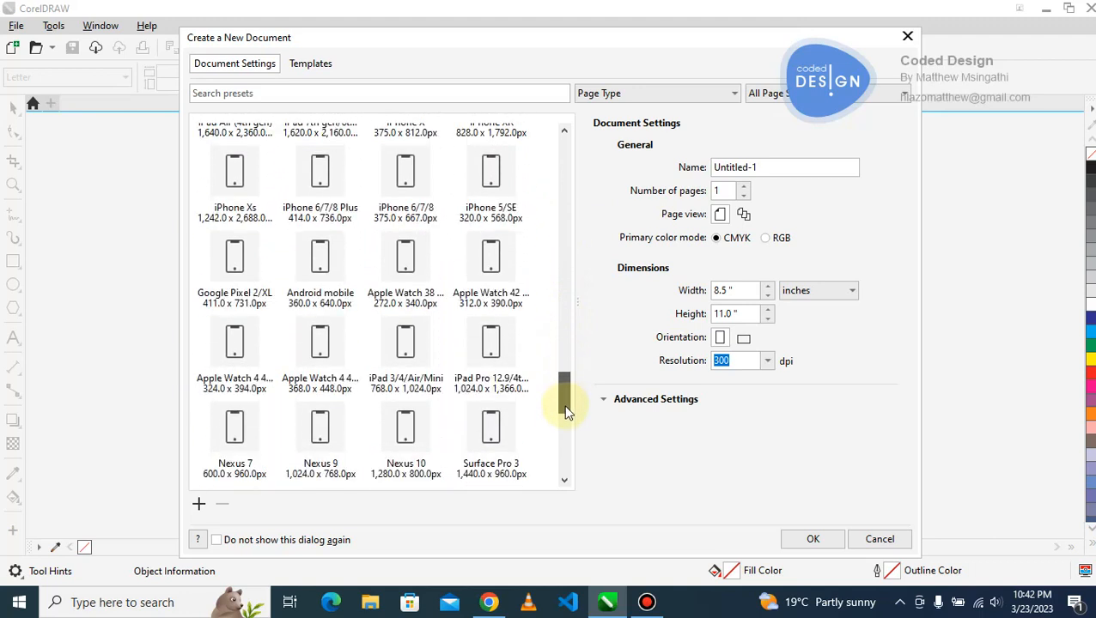
{"action": "scroll", "scroll_direction": "down", "scroll_amount": 3}
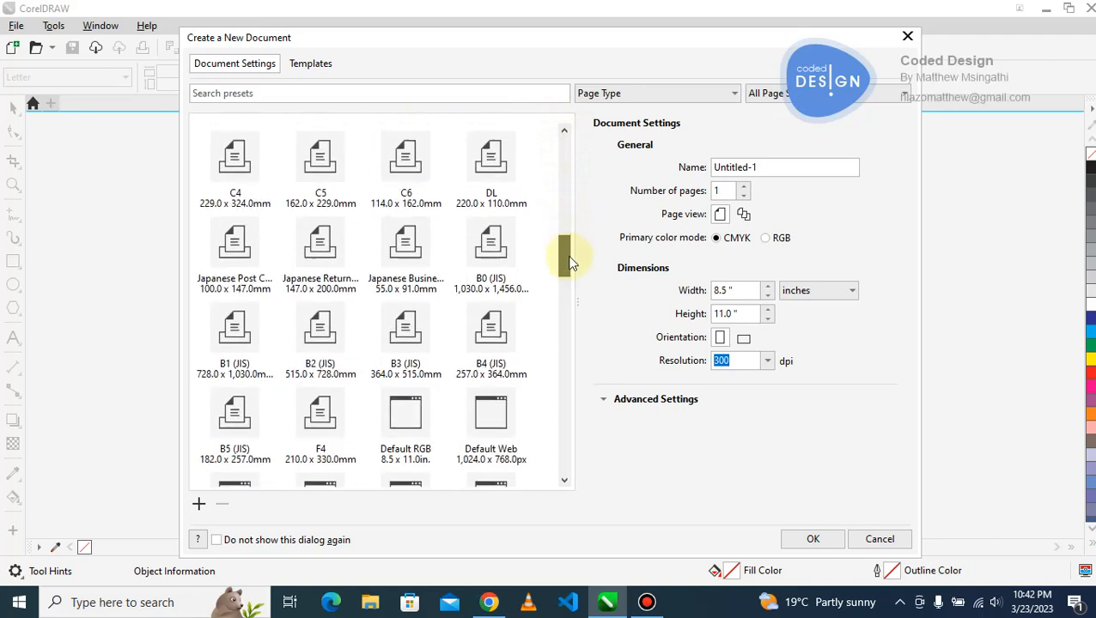
{"action": "scroll", "scroll_direction": "down", "scroll_amount": 3}
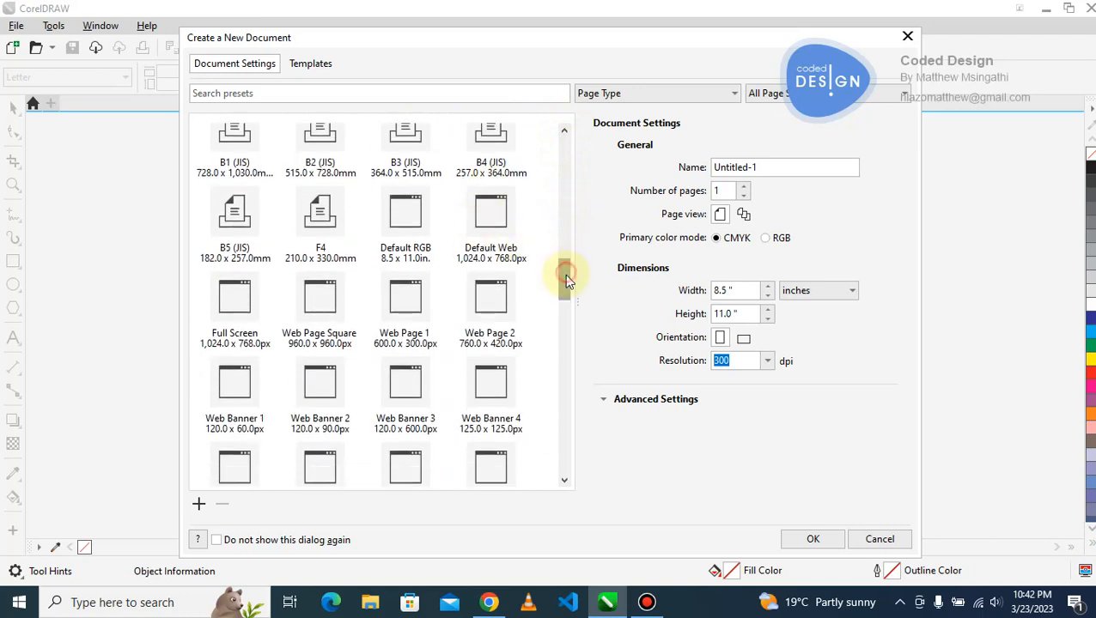
{"action": "scroll", "scroll_direction": "down", "scroll_amount": 3}
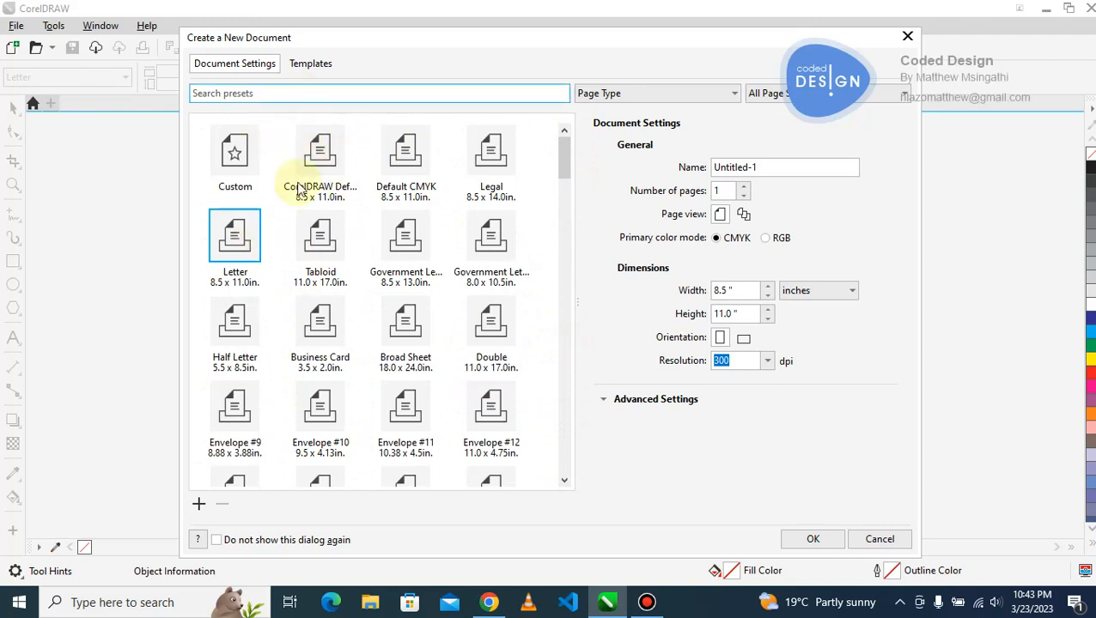
{"action": "mouse_move", "coordinate": [320, 237]}
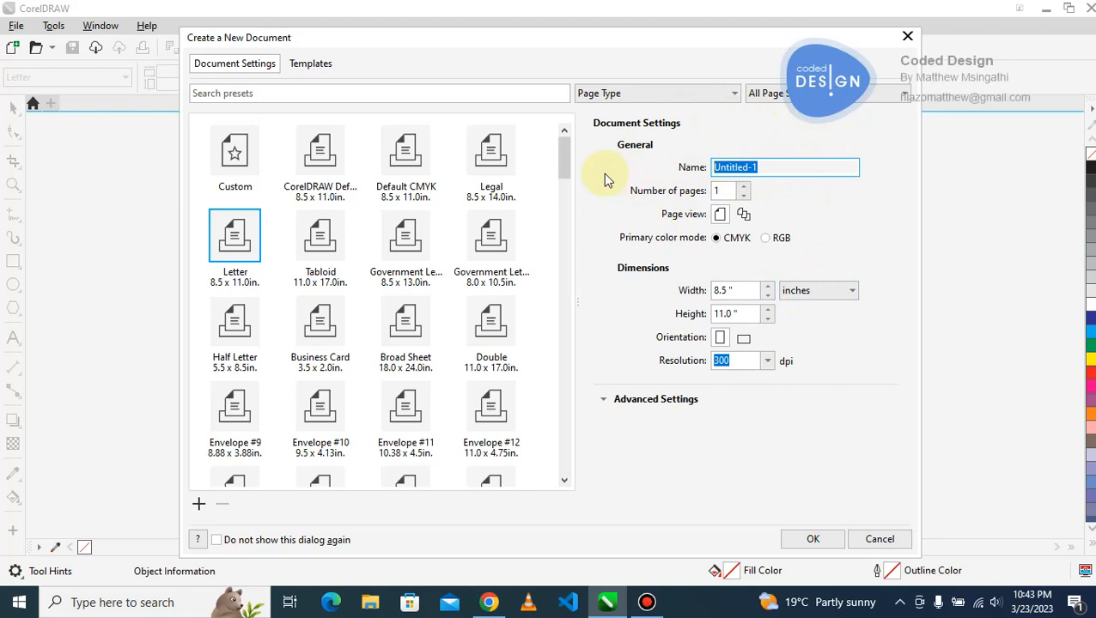
Step: Name the document Student and set the number of pages to 3
{"action": "type", "text": "Student"}
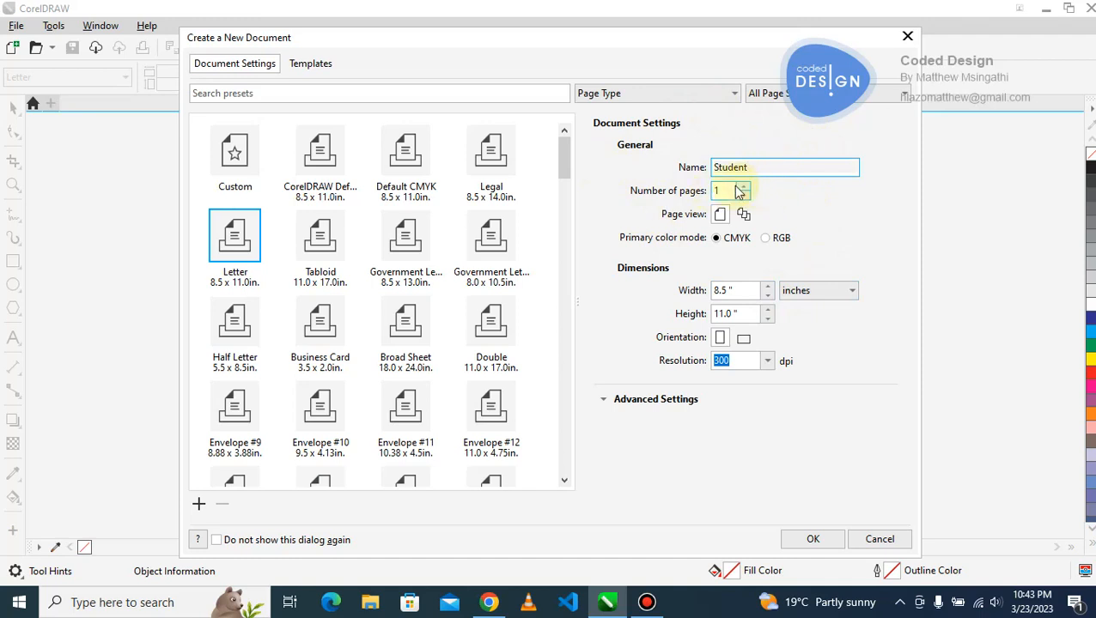
{"action": "left_click", "coordinate": [725, 190]}
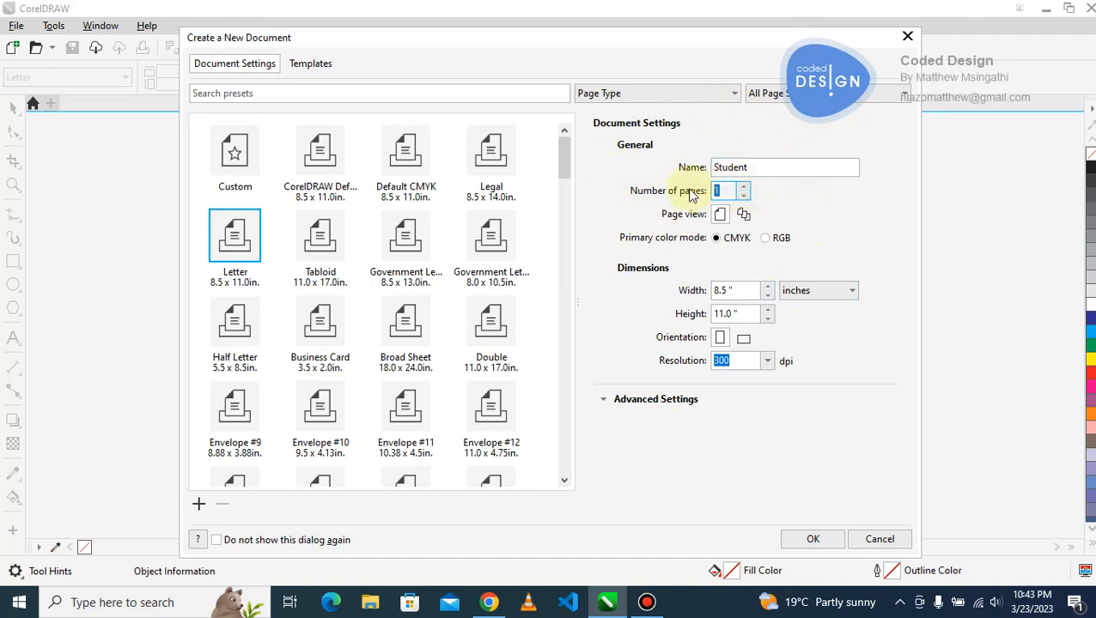
{"action": "type", "text": "3"}
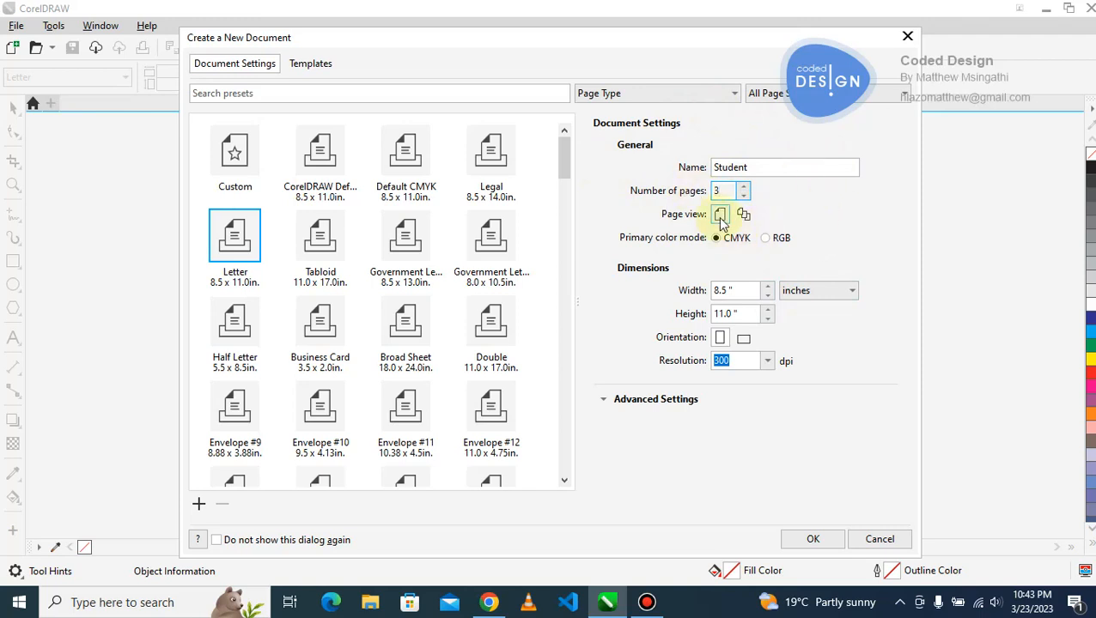
{"action": "mouse_move", "coordinate": [721, 213]}
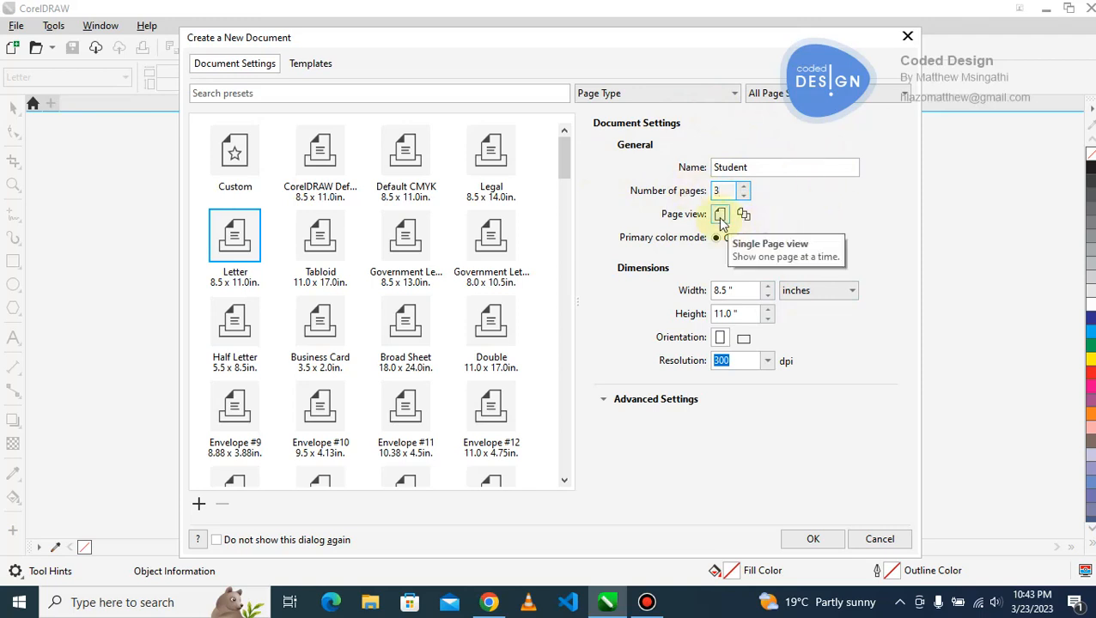
{"action": "mouse_move", "coordinate": [790, 215]}
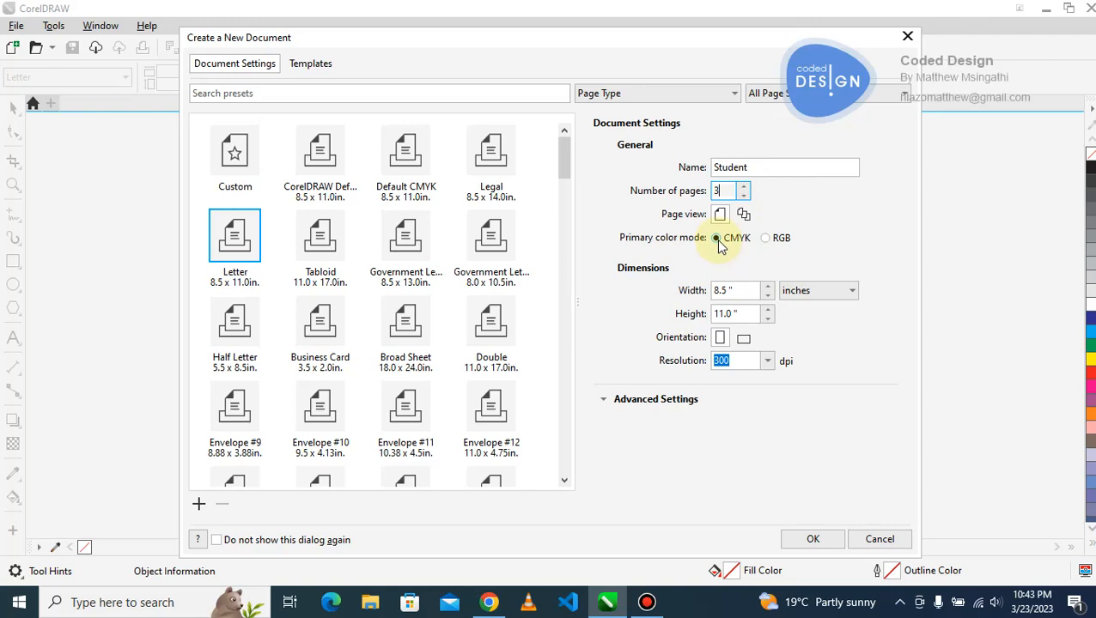
{"action": "mouse_move", "coordinate": [764, 244]}
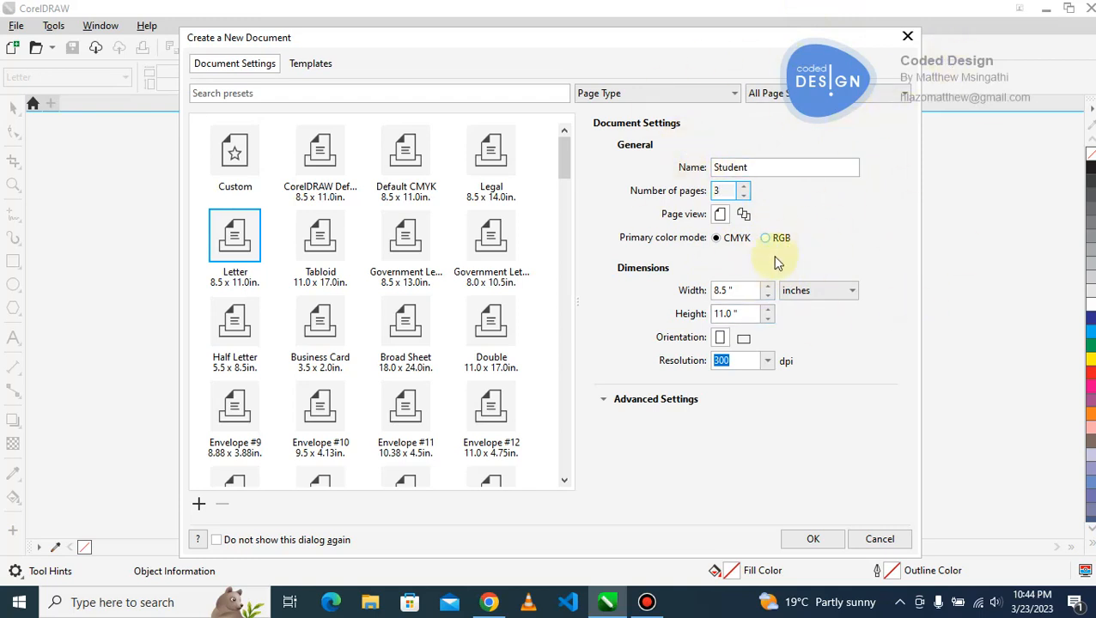
{"action": "mouse_move", "coordinate": [781, 278]}
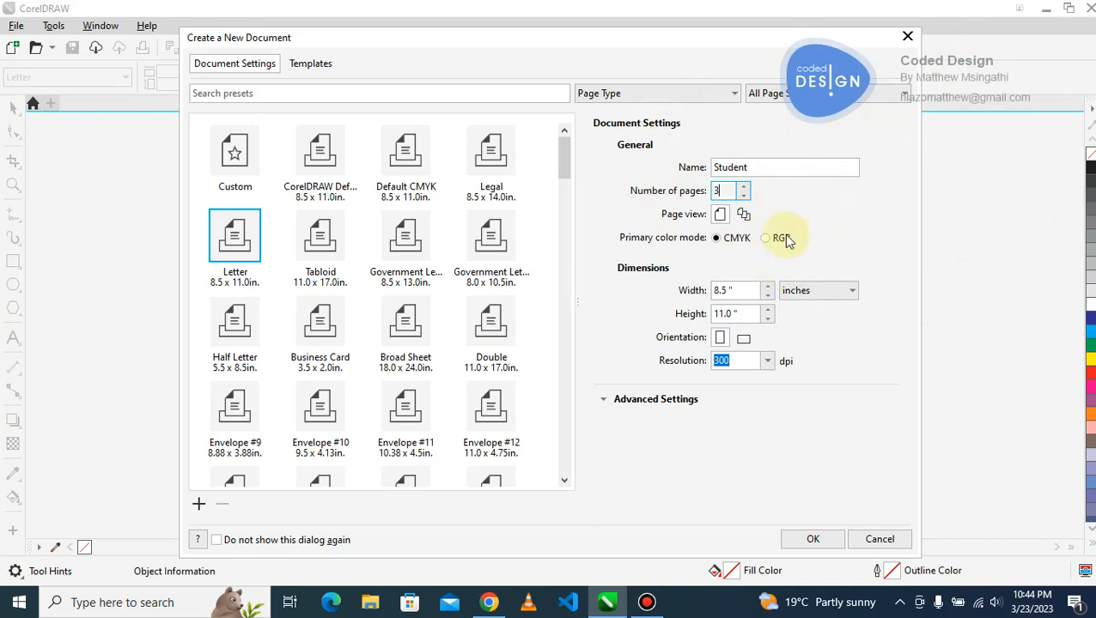
{"action": "mouse_move", "coordinate": [770, 251]}
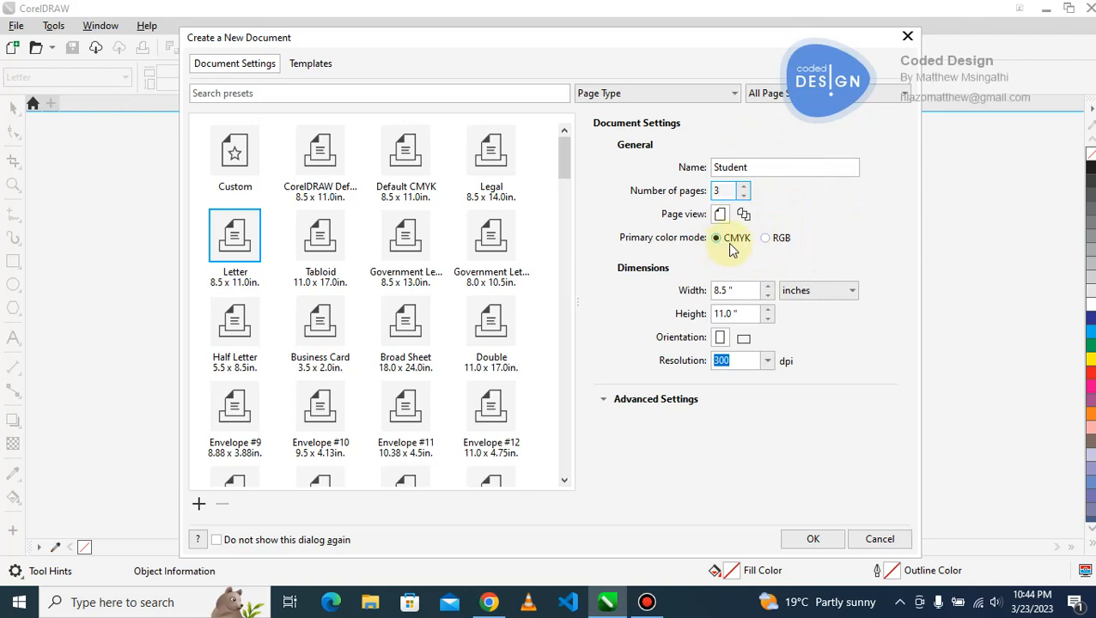
Step: Choose CMYK as the document's primary colour mode
{"action": "left_click", "coordinate": [735, 290]}
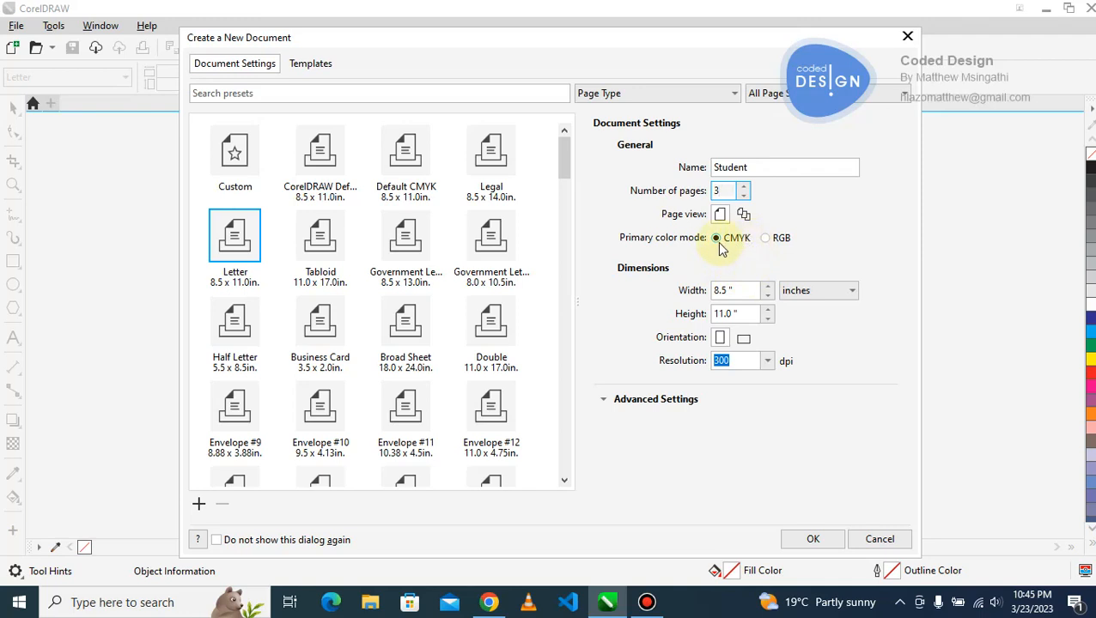
{"action": "mouse_move", "coordinate": [756, 249]}
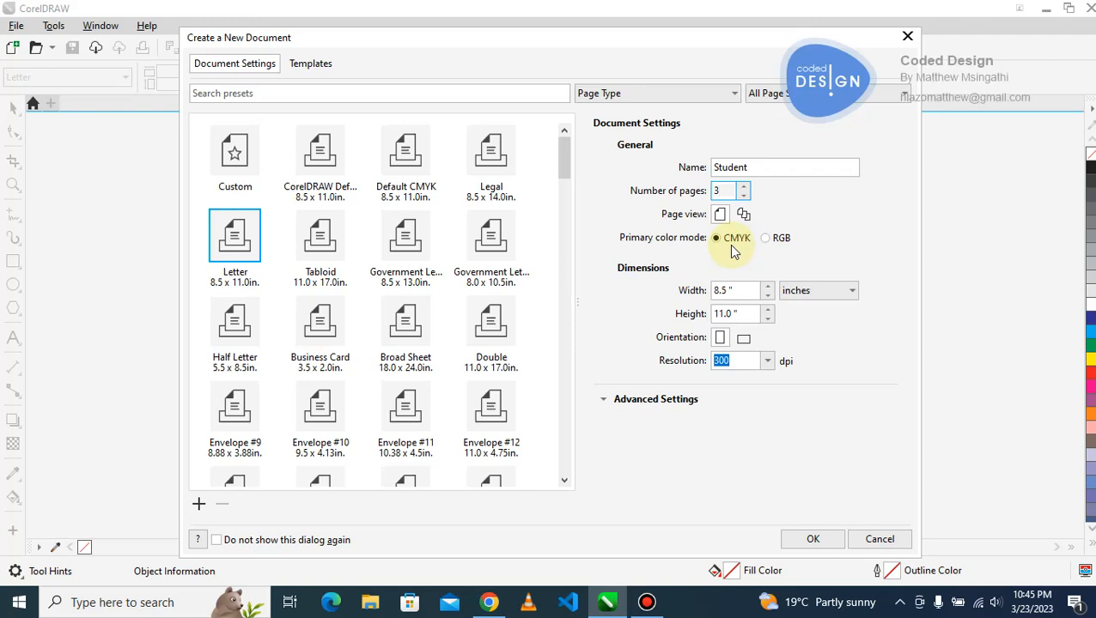
{"action": "mouse_move", "coordinate": [728, 251]}
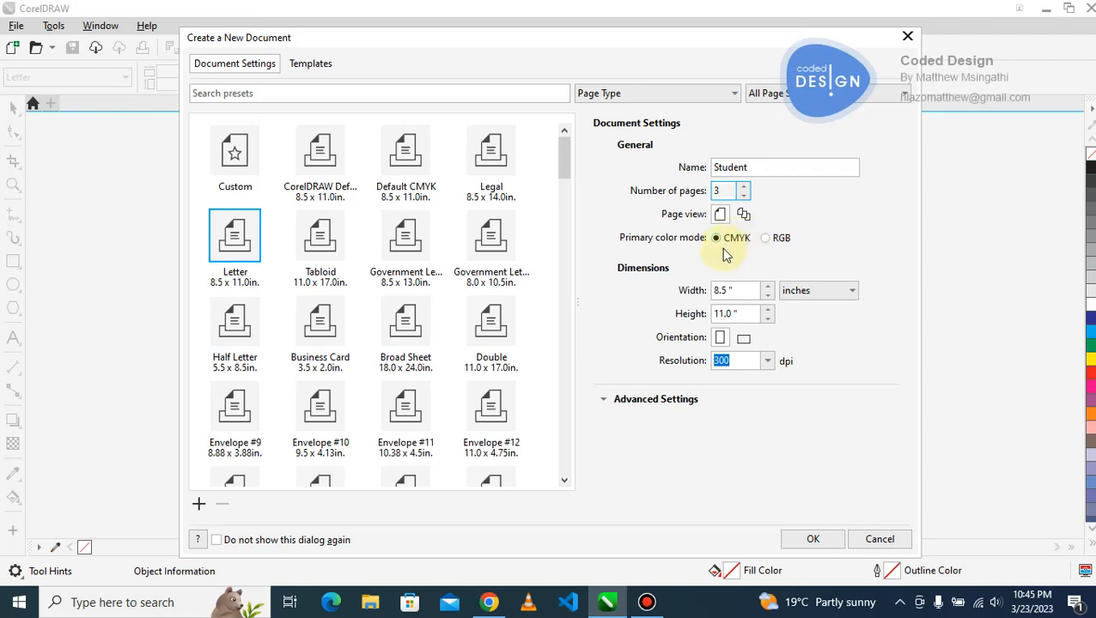
{"action": "mouse_move", "coordinate": [823, 215]}
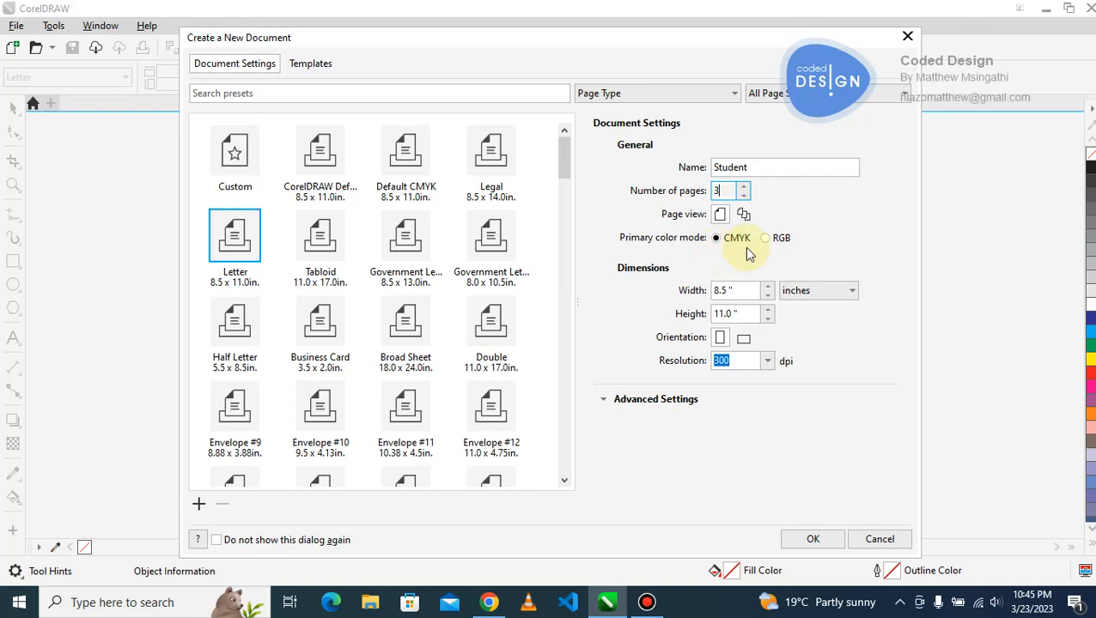
{"action": "mouse_move", "coordinate": [708, 257]}
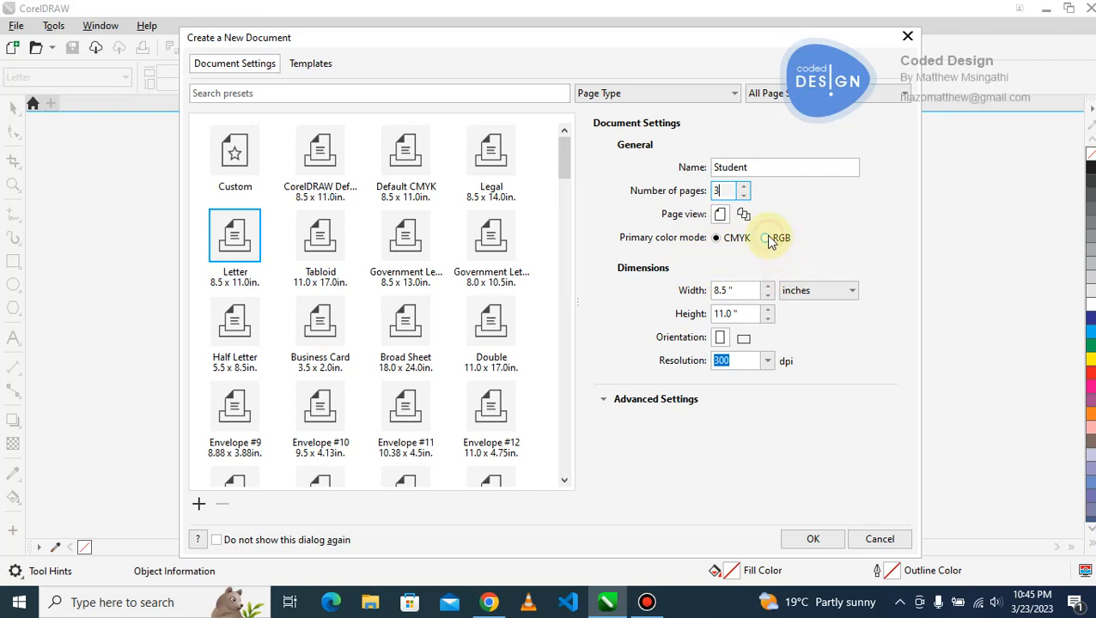
{"action": "left_click", "coordinate": [766, 237]}
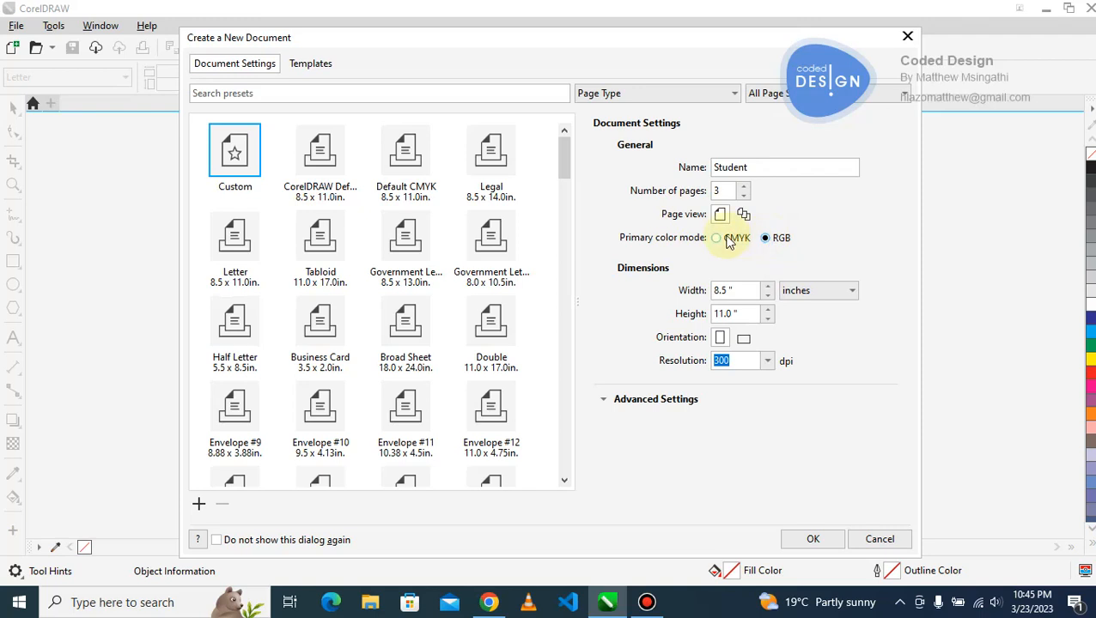
{"action": "left_click", "coordinate": [717, 237]}
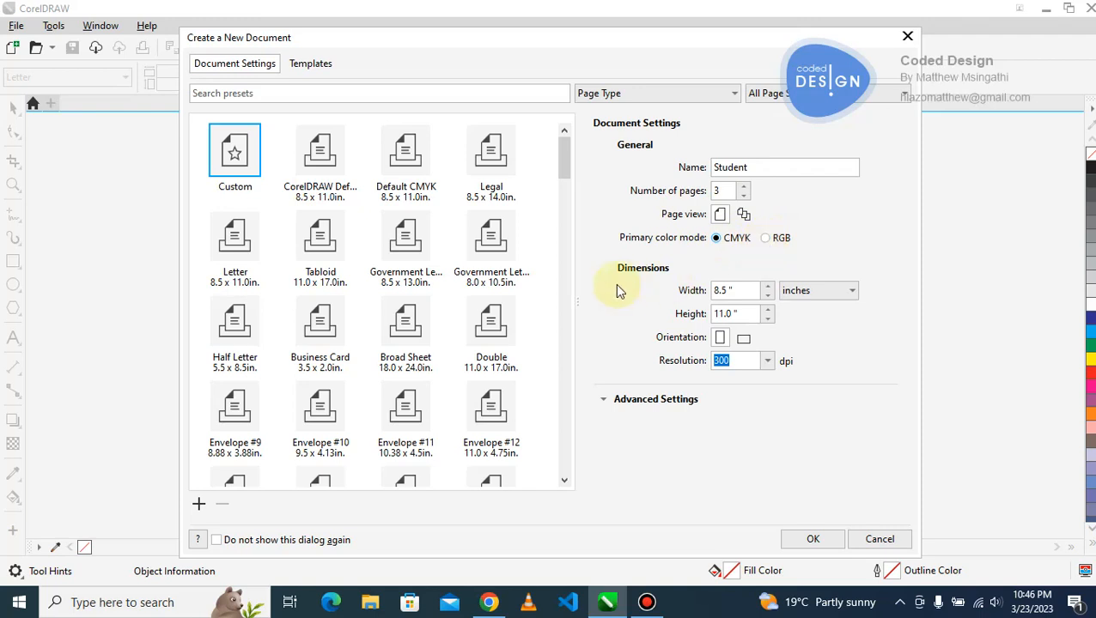
{"action": "mouse_move", "coordinate": [673, 283]}
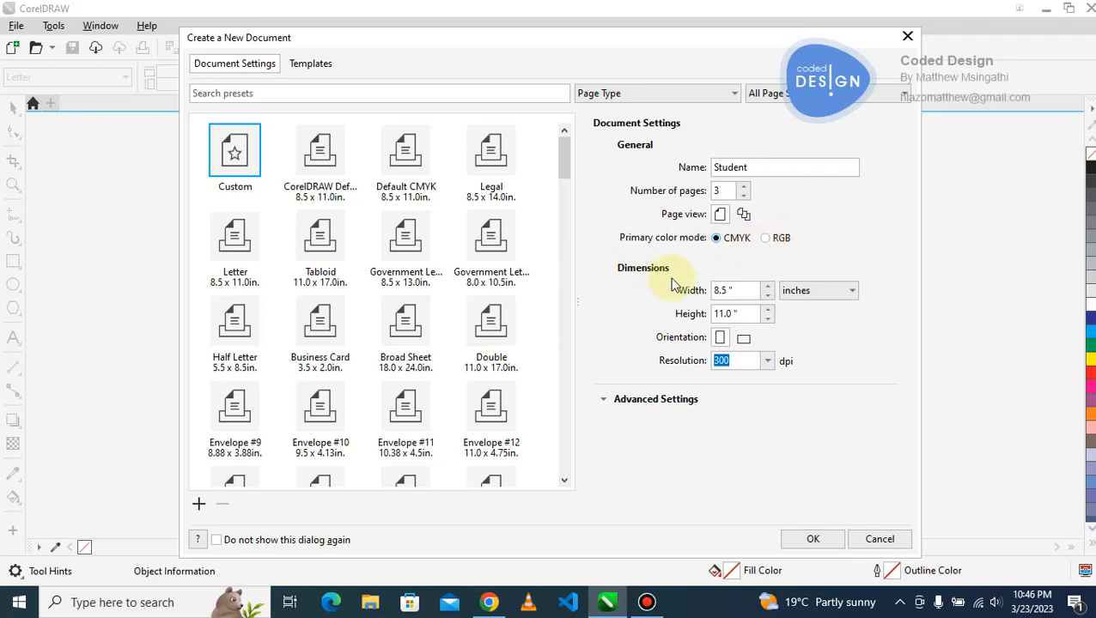
Step: Switch the page units to millimeters so the size reads 215.9 x 279.4 mm
{"action": "left_click", "coordinate": [736, 291]}
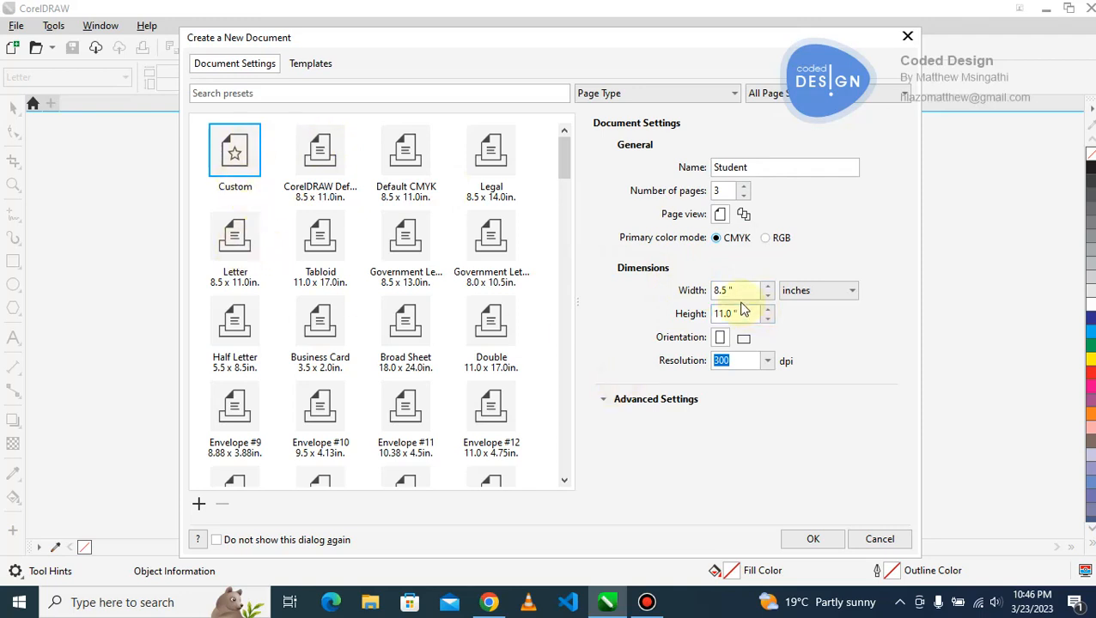
{"action": "mouse_move", "coordinate": [862, 284]}
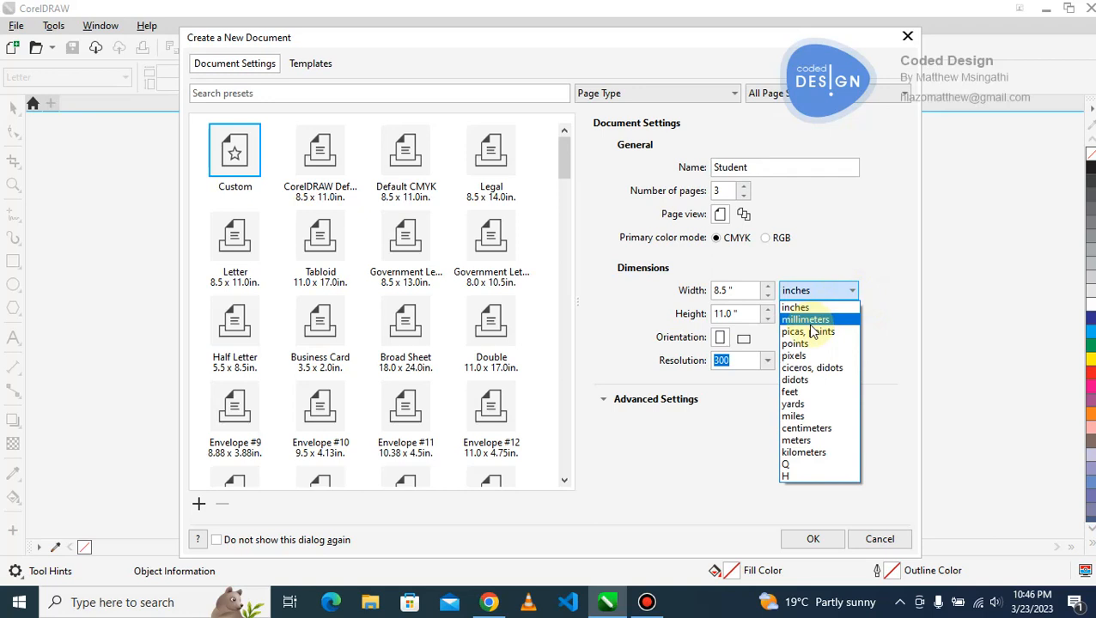
{"action": "left_click", "coordinate": [805, 318]}
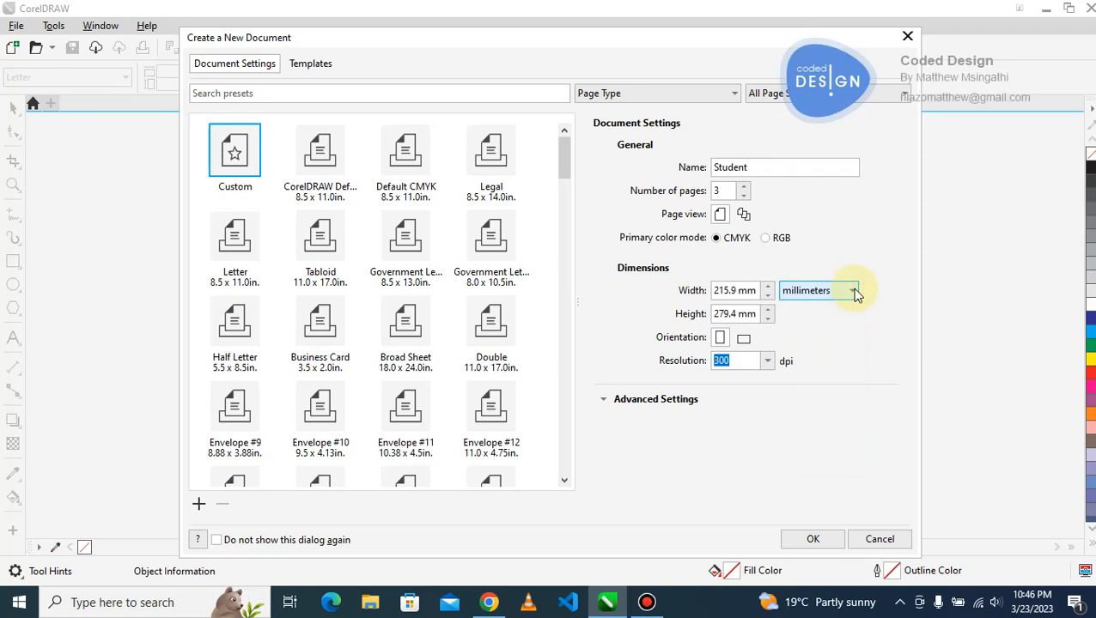
{"action": "scroll", "scroll_direction": "down", "scroll_amount": 3}
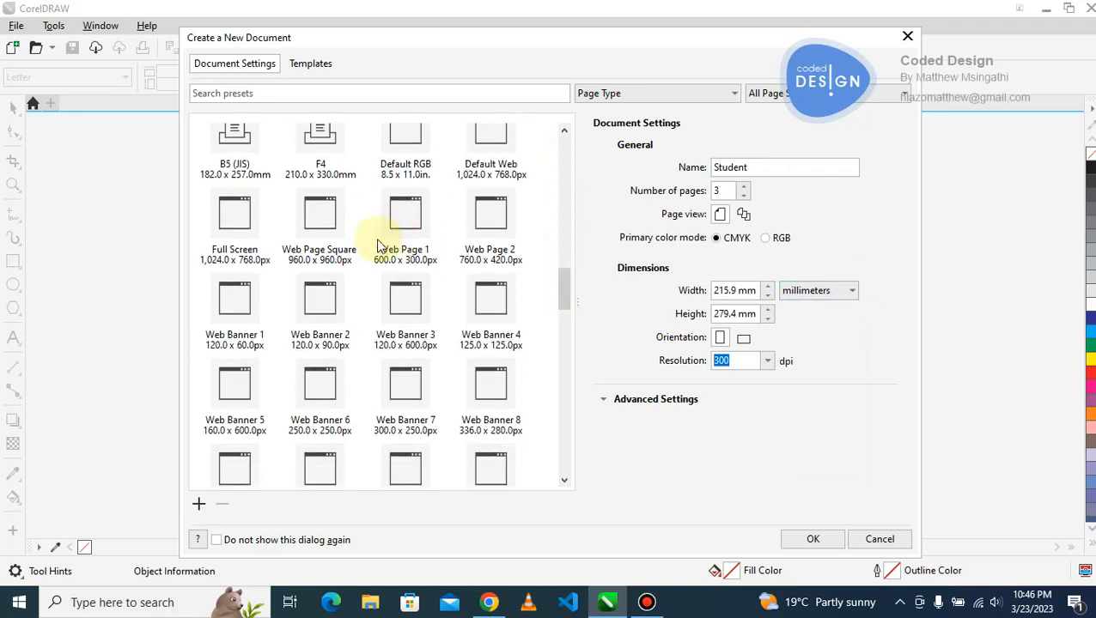
{"action": "mouse_move", "coordinate": [468, 343]}
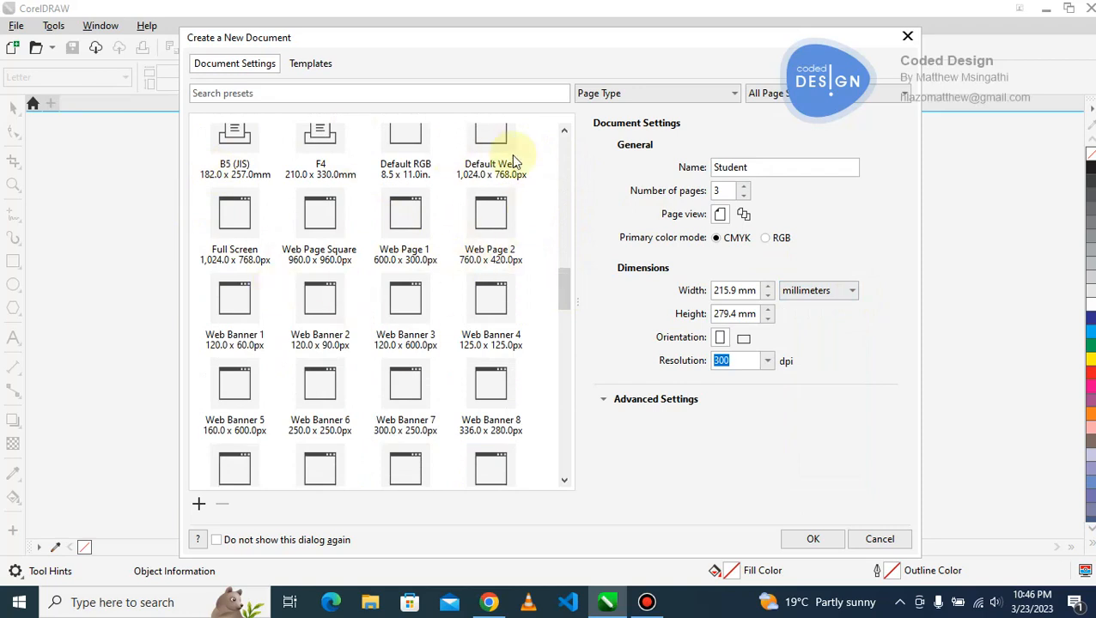
{"action": "mouse_move", "coordinate": [553, 283]}
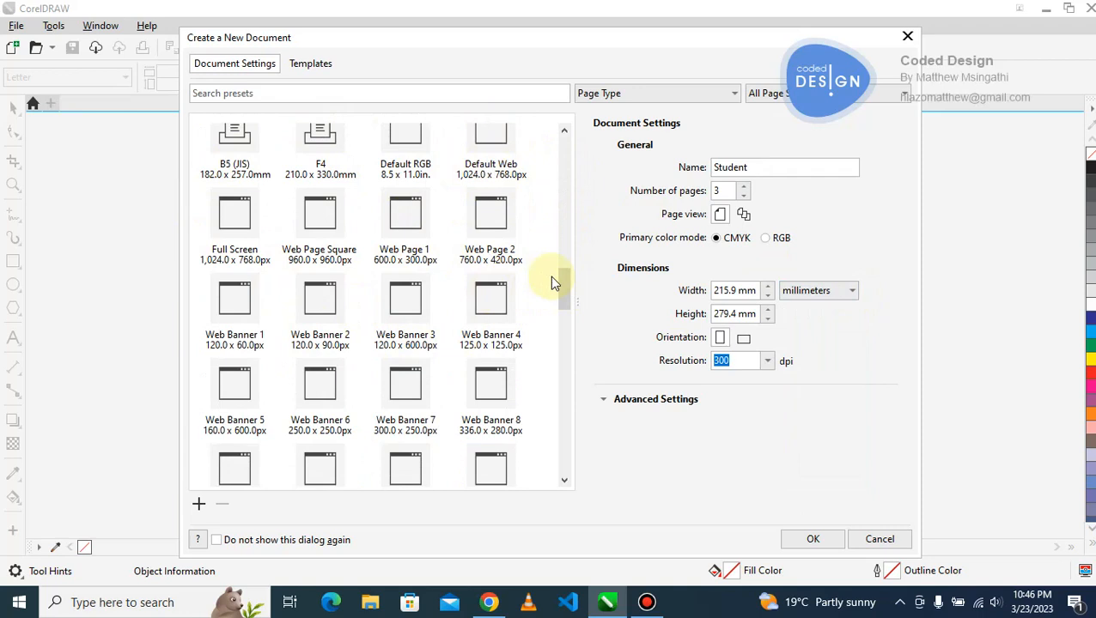
{"action": "scroll", "scroll_direction": "down", "scroll_amount": 3}
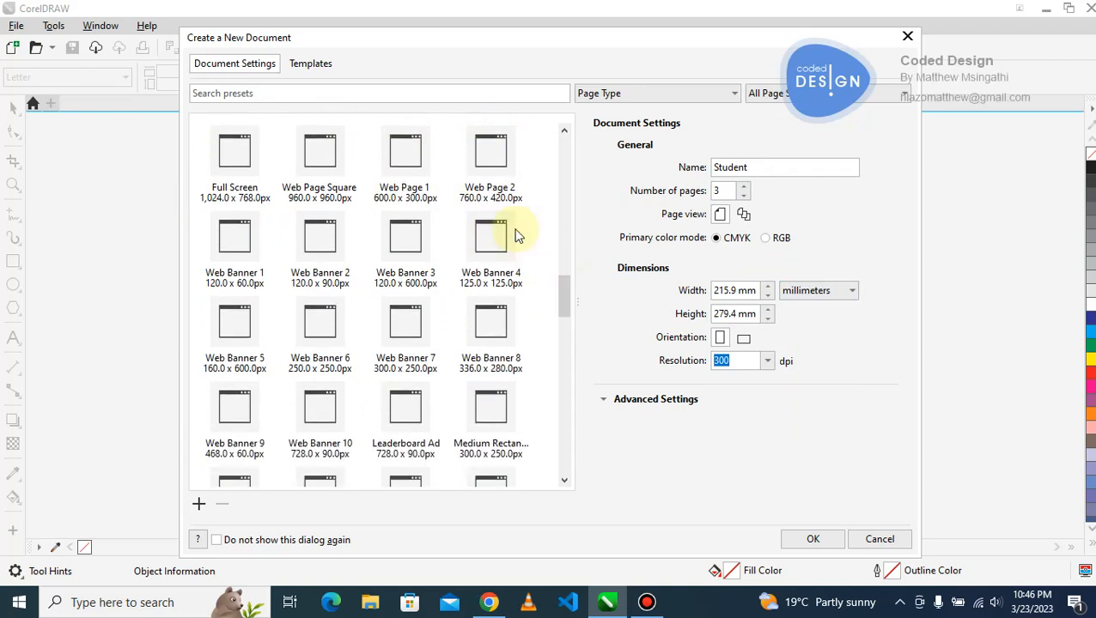
{"action": "mouse_move", "coordinate": [462, 206]}
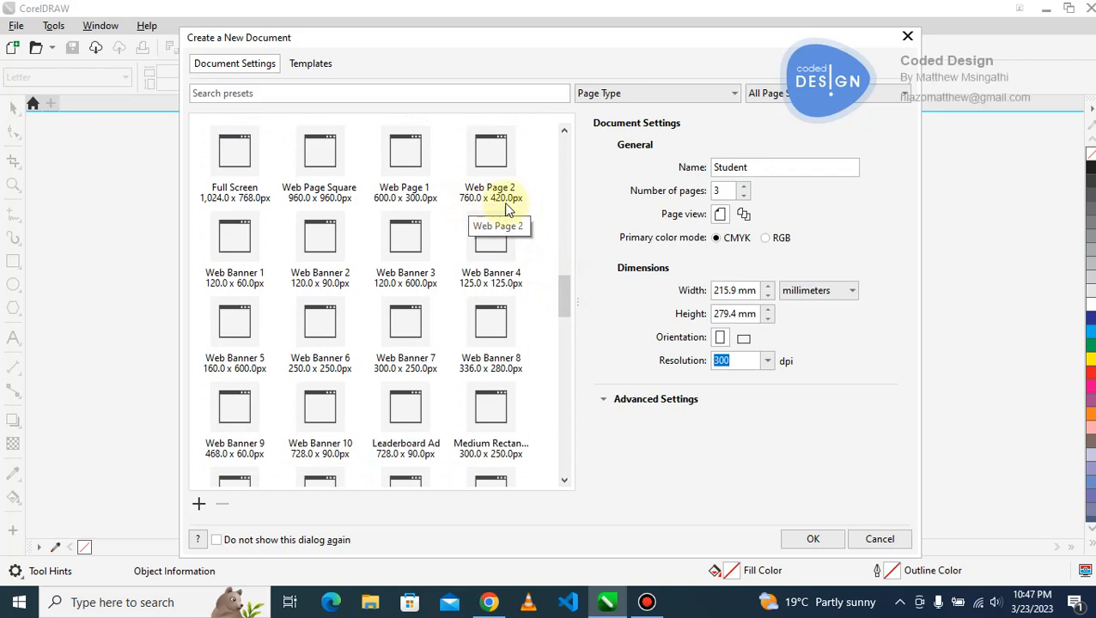
{"action": "scroll", "scroll_direction": "down", "scroll_amount": 3}
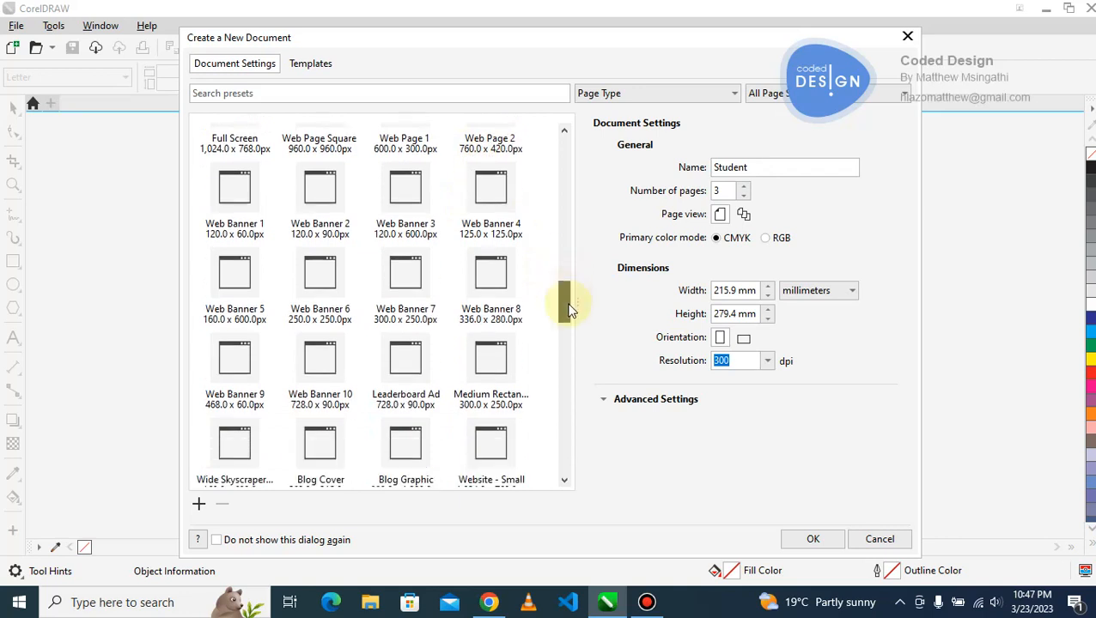
{"action": "scroll", "scroll_direction": "down", "scroll_amount": 3}
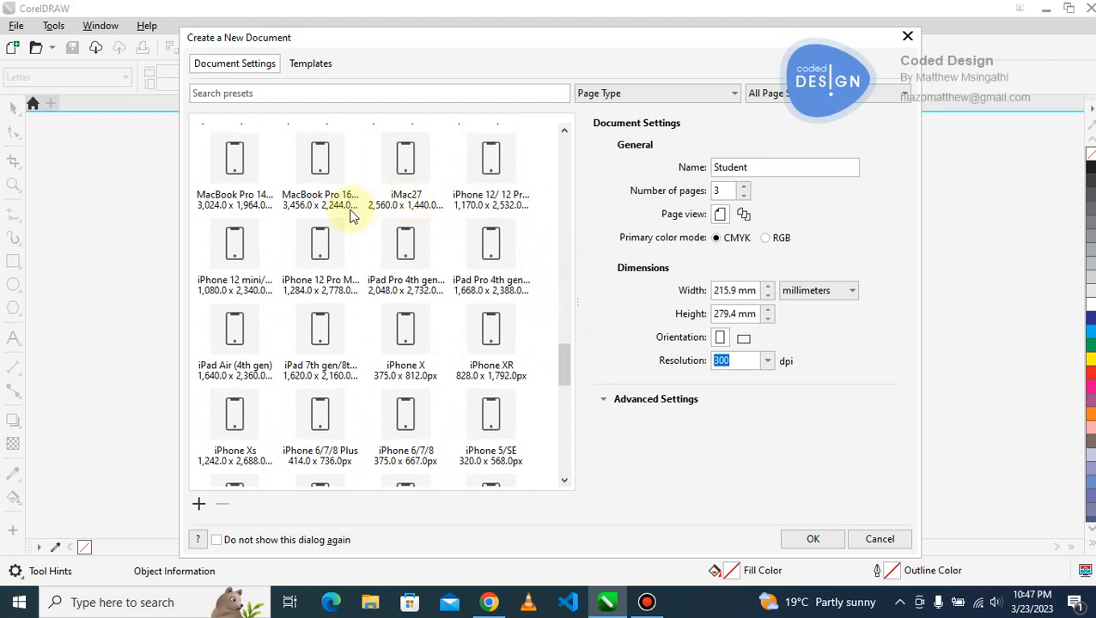
{"action": "mouse_move", "coordinate": [373, 249]}
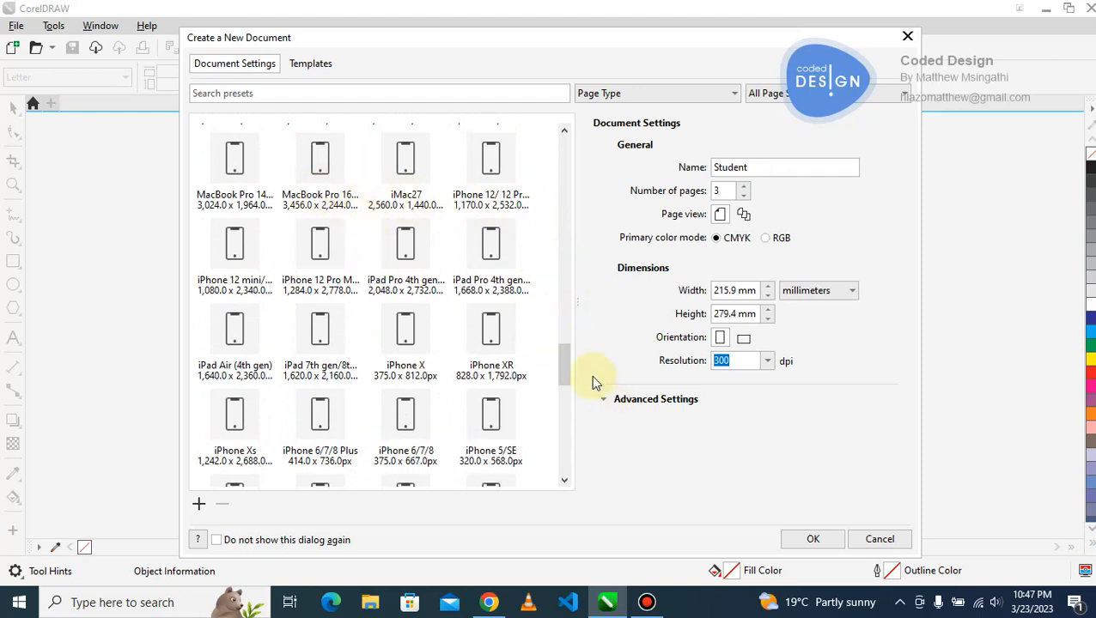
{"action": "scroll", "scroll_direction": "down", "scroll_amount": 3}
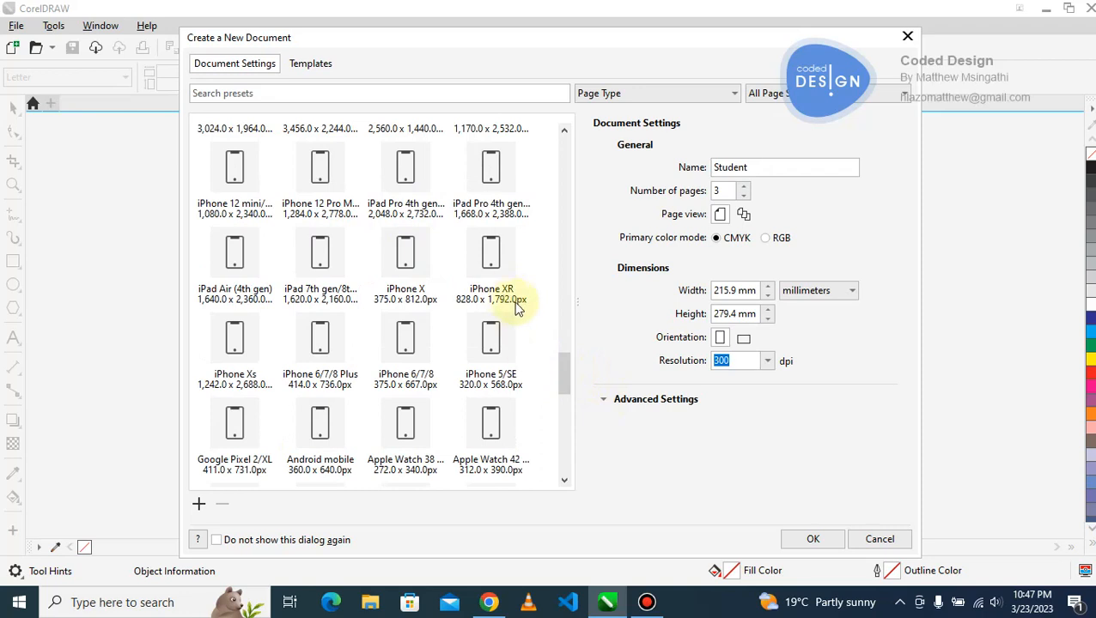
{"action": "mouse_move", "coordinate": [553, 364]}
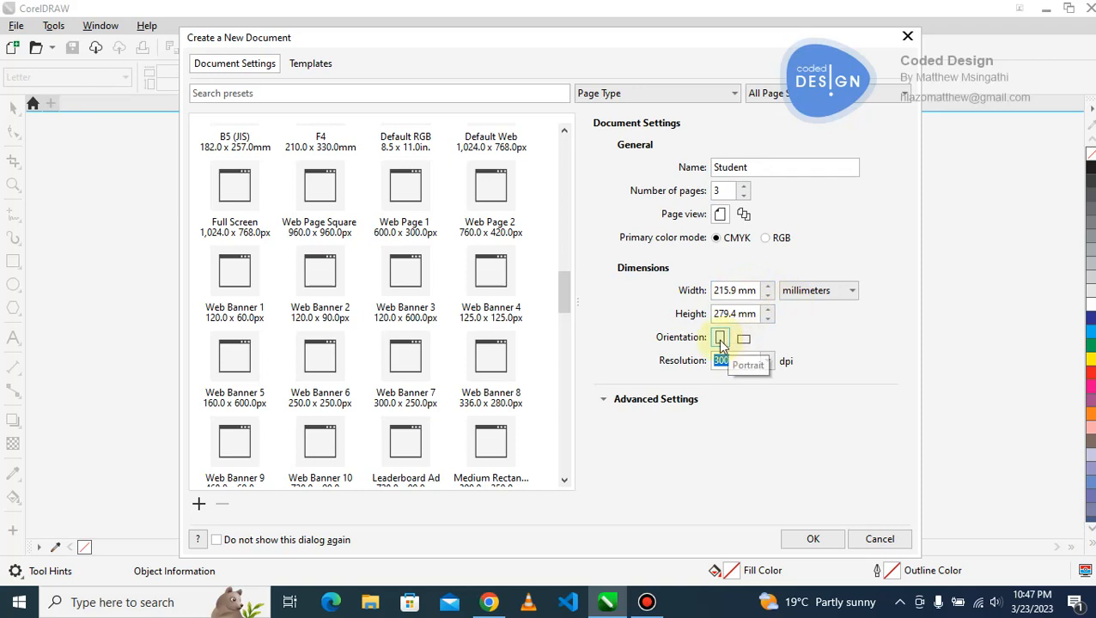
{"action": "left_click", "coordinate": [742, 337]}
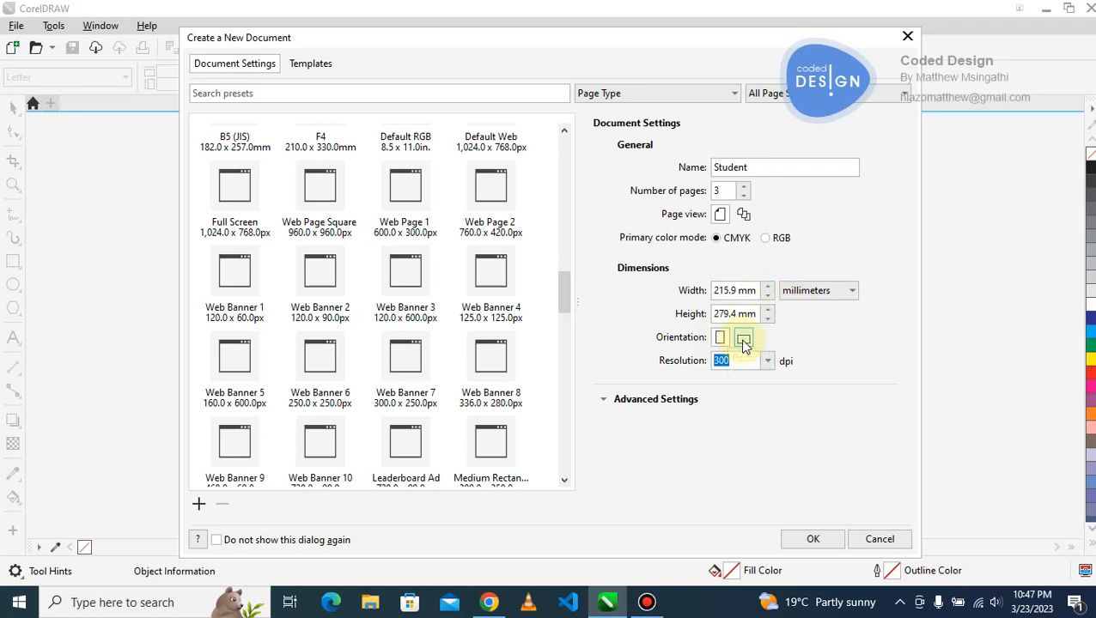
{"action": "mouse_move", "coordinate": [744, 337]}
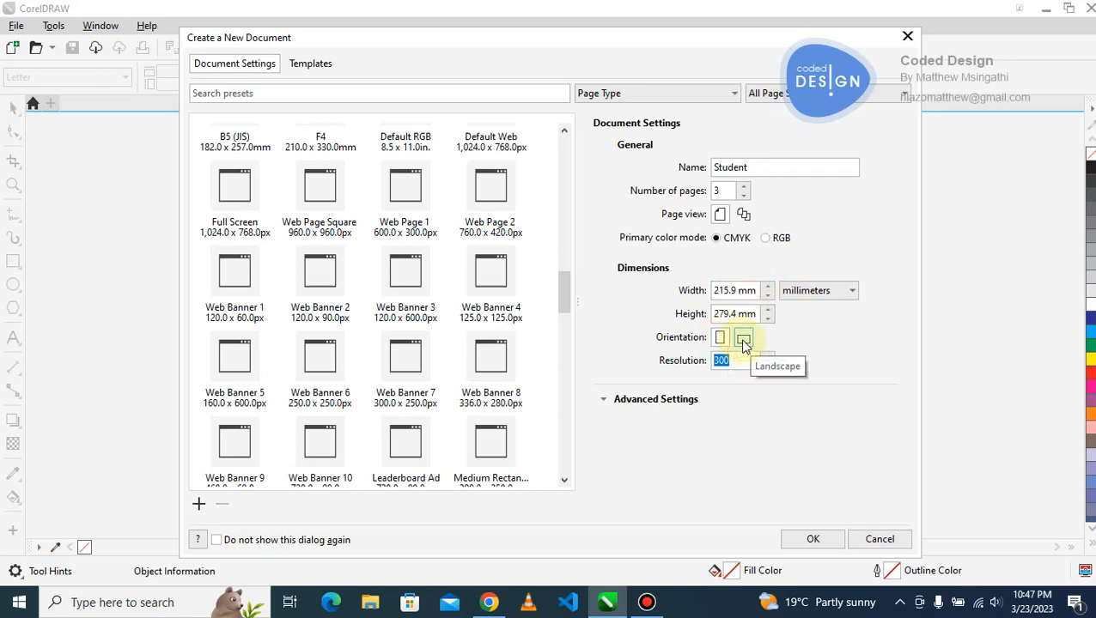
{"action": "left_click", "coordinate": [720, 337]}
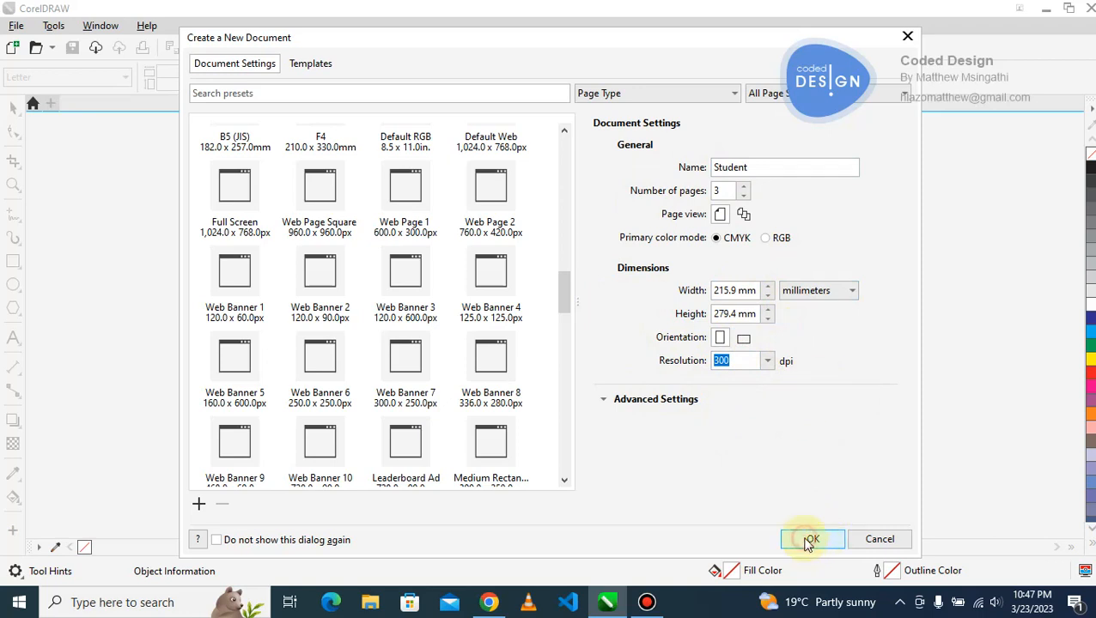
Step: Confirm the settings to create the three-page Student document
{"action": "left_click", "coordinate": [810, 539]}
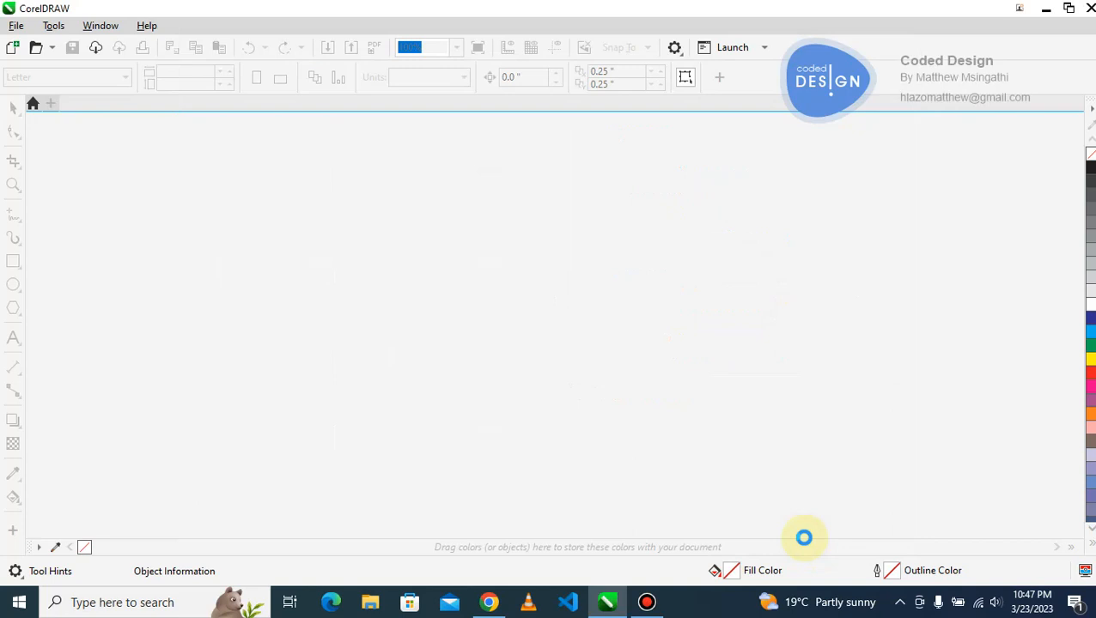
{"action": "mouse_move", "coordinate": [806, 542]}
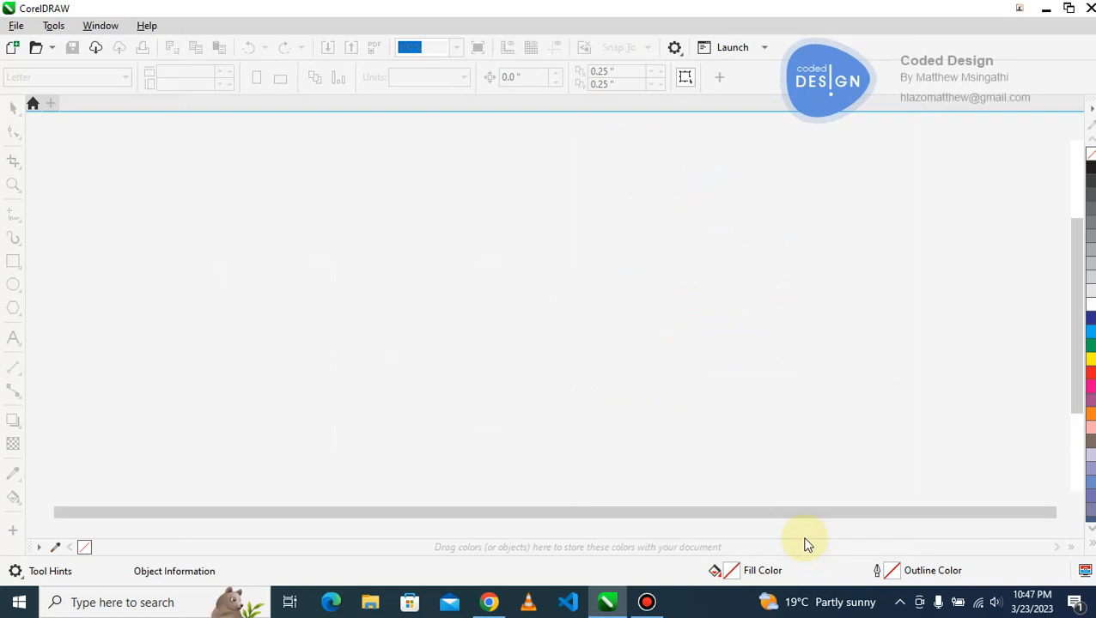
{"action": "mouse_move", "coordinate": [460, 225]}
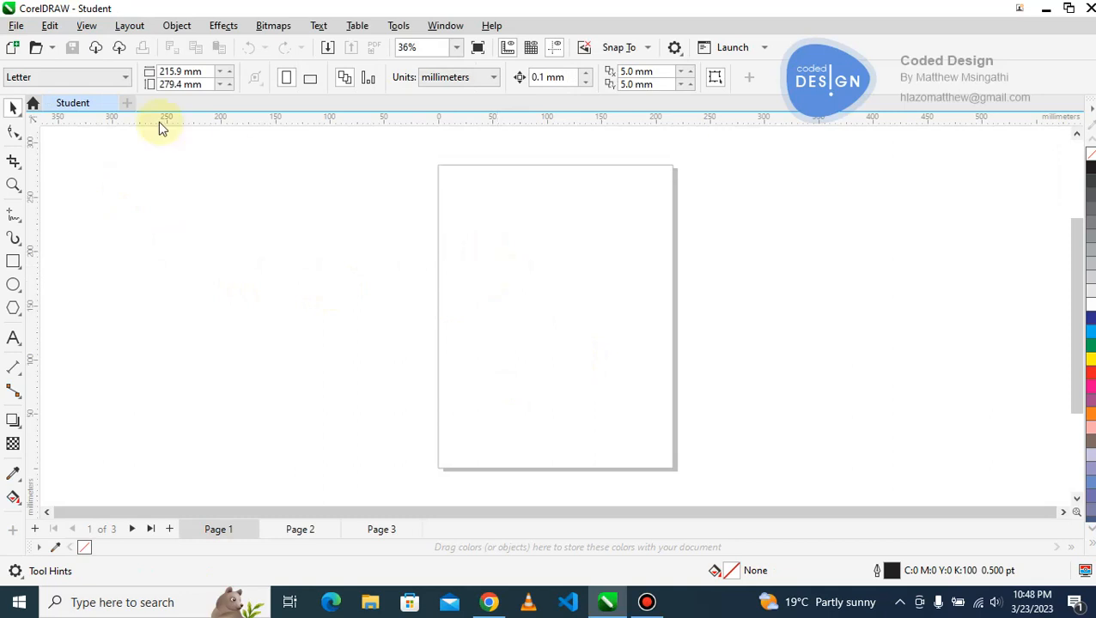
{"action": "mouse_move", "coordinate": [261, 199]}
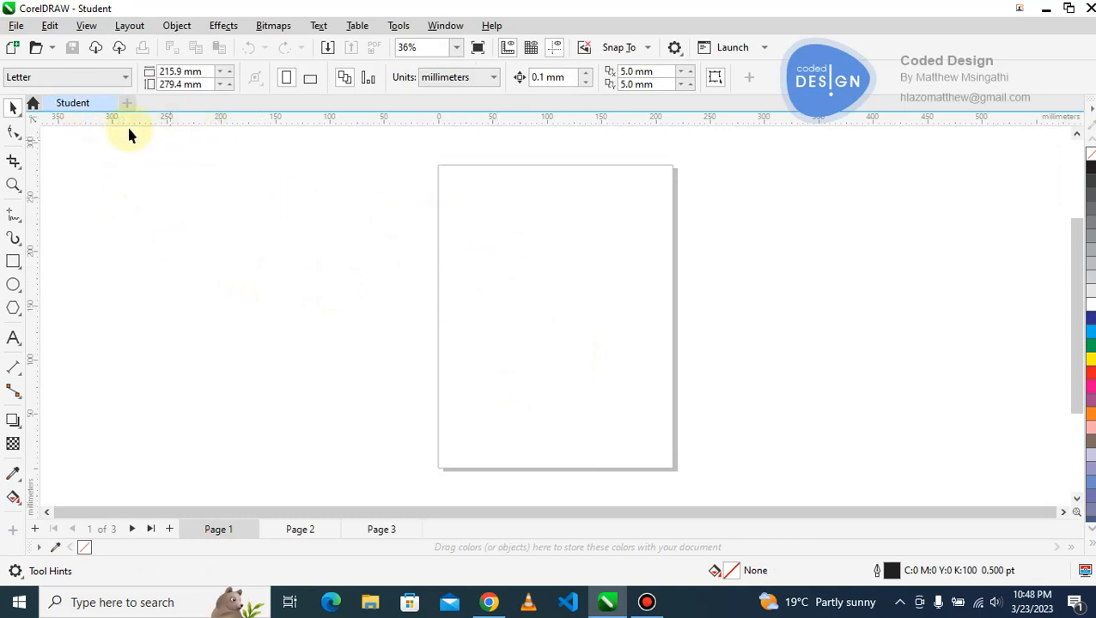
{"action": "mouse_move", "coordinate": [374, 261]}
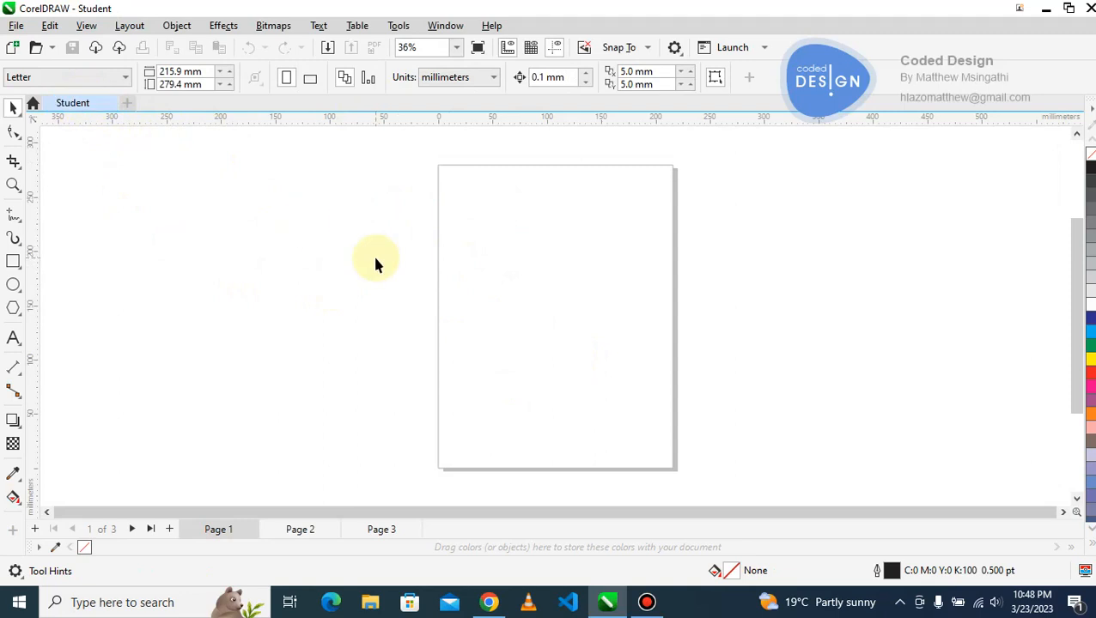